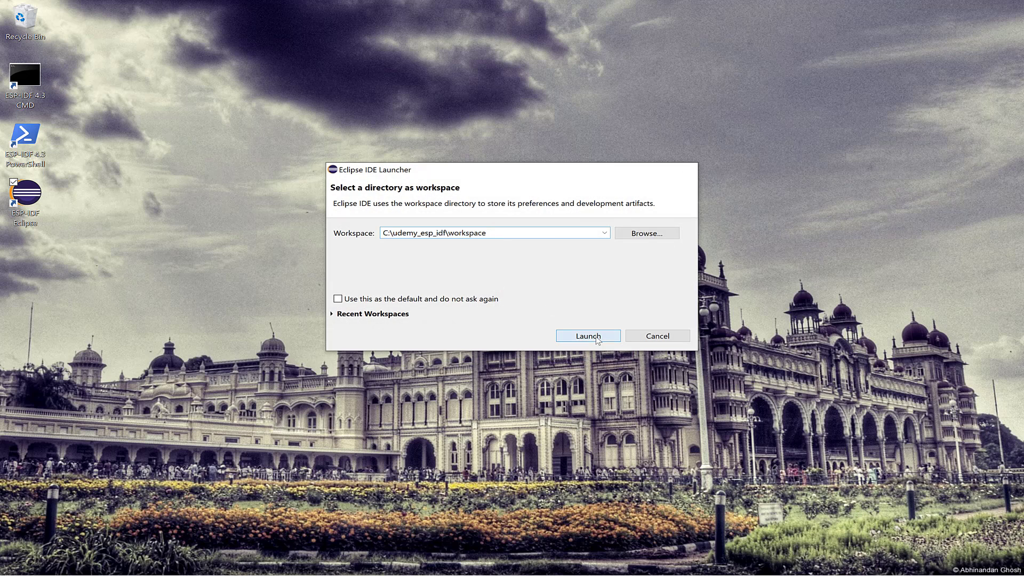
Step: Launch the workspace, maximize the IDE window and dismiss the Welcome page
left_click(587, 336)
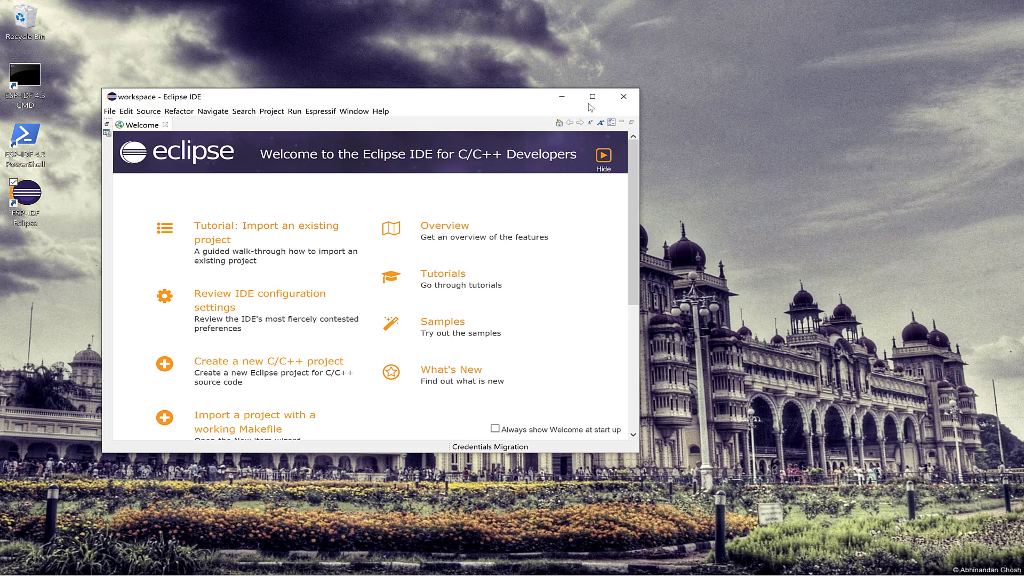
left_click(593, 97)
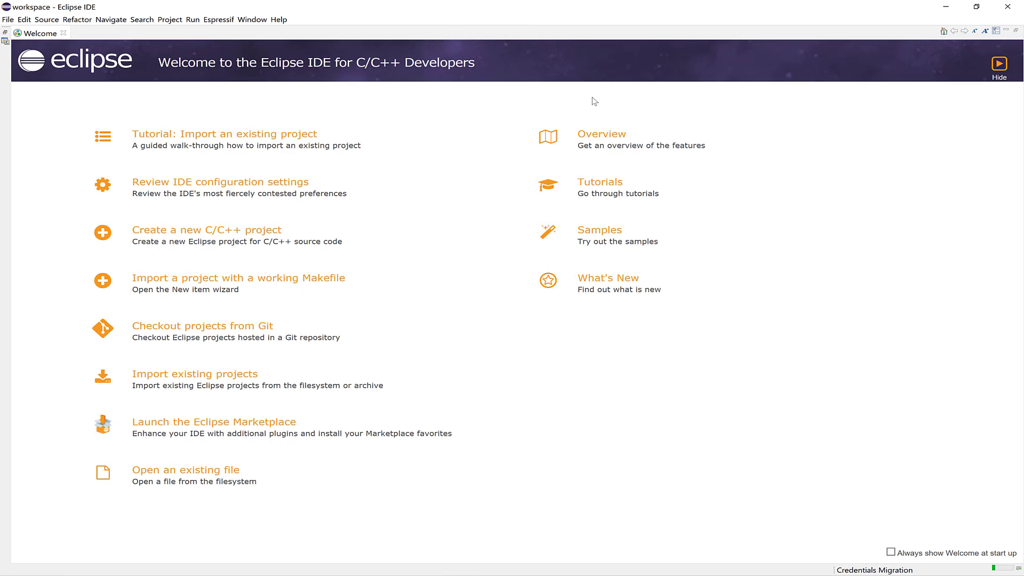
left_click(999, 64)
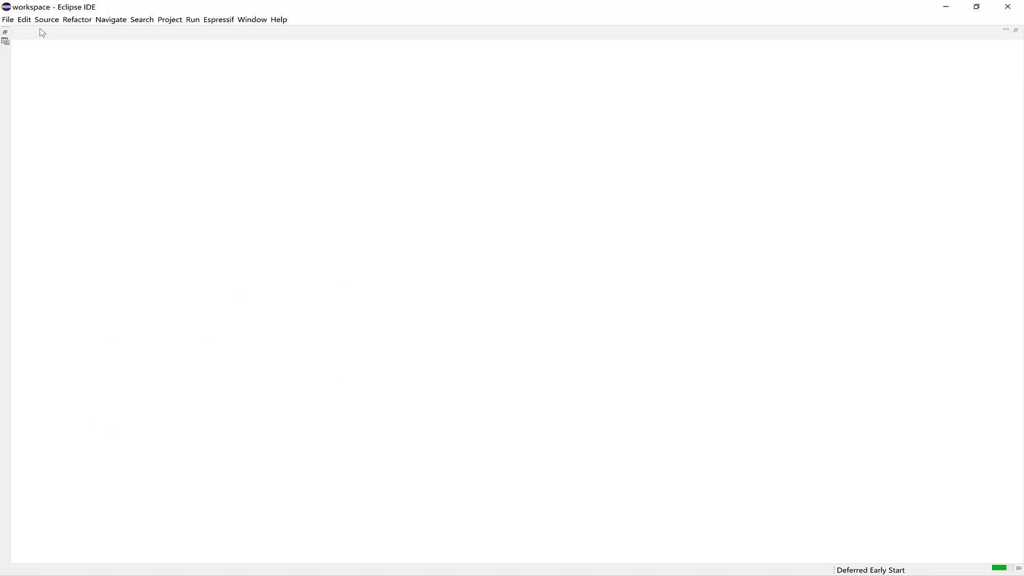
left_click(25, 19)
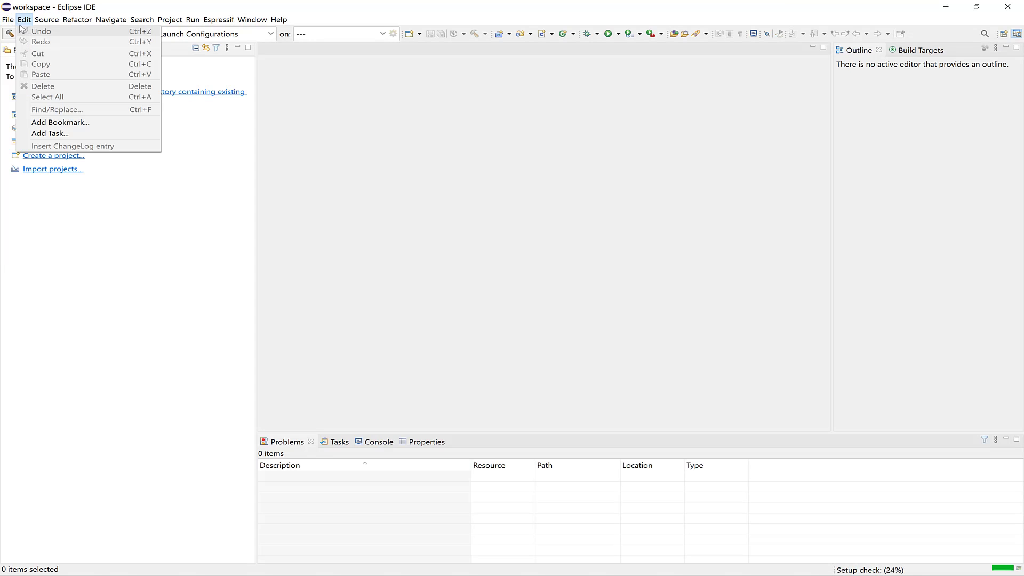
Step: Create an Espressif IDF project named udemy_esp32 via File > New and finish the wizard
left_click(8, 20)
type("u")
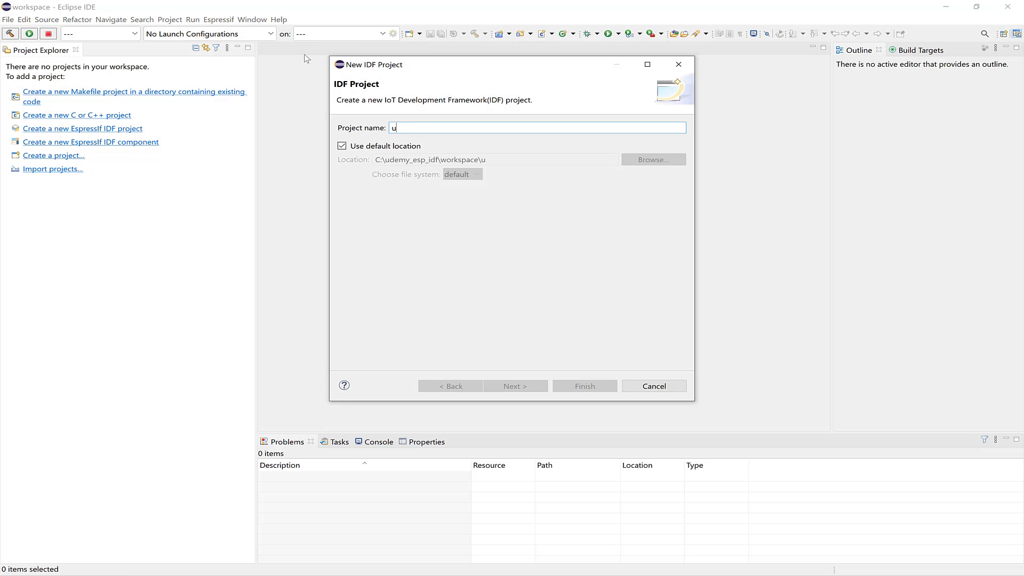
type("demy_e")
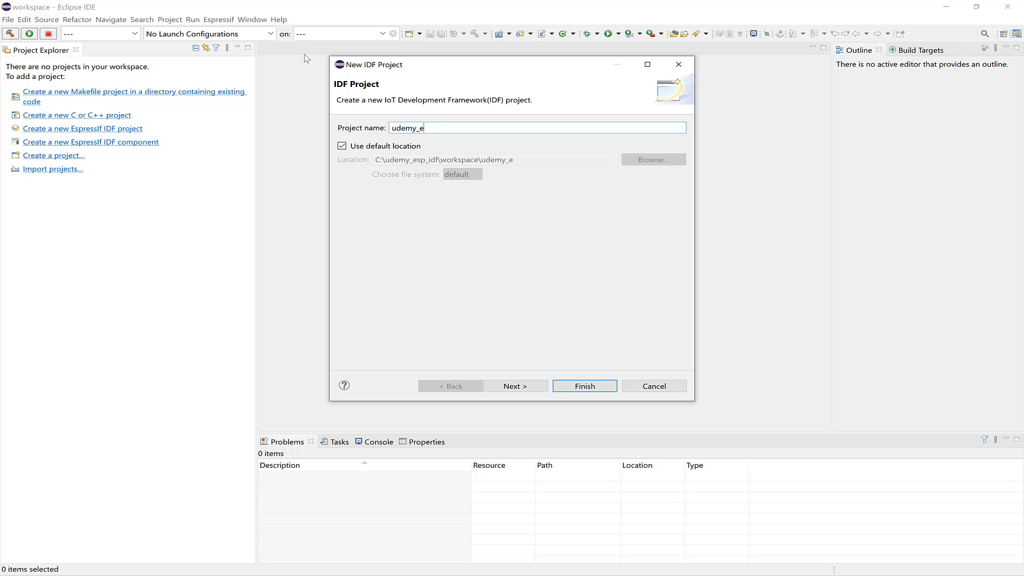
type("sp32")
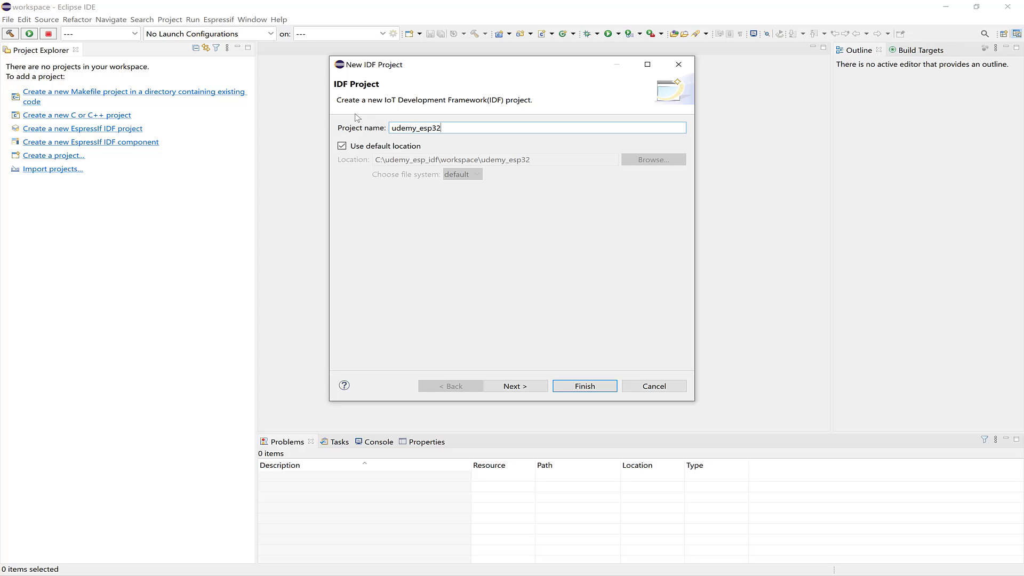
left_click(584, 385)
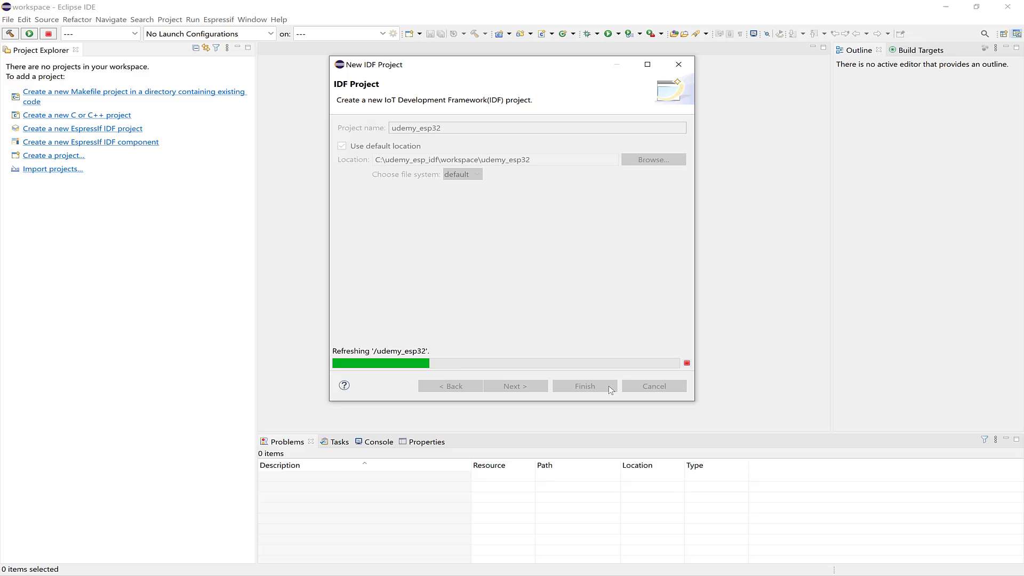
left_click(584, 385)
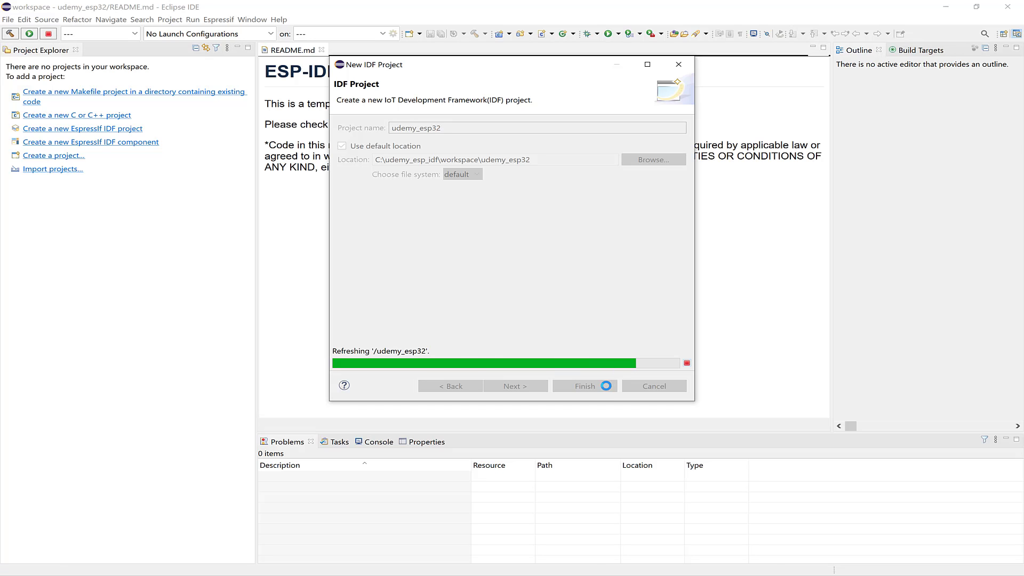
left_click(584, 386)
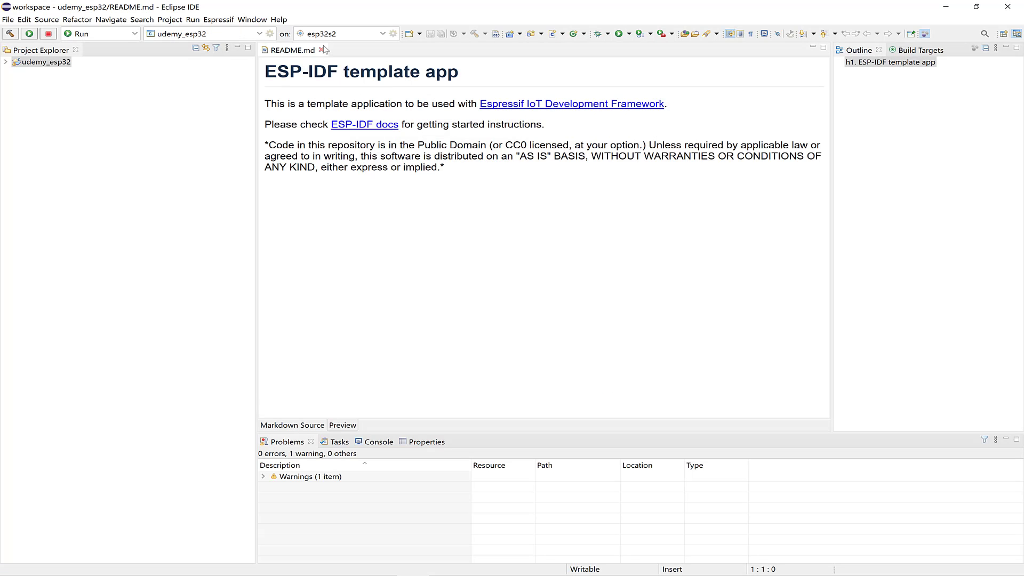
Step: Close README.md, choose esp32 as launch target with serial port COM6 and finish
left_click(383, 33)
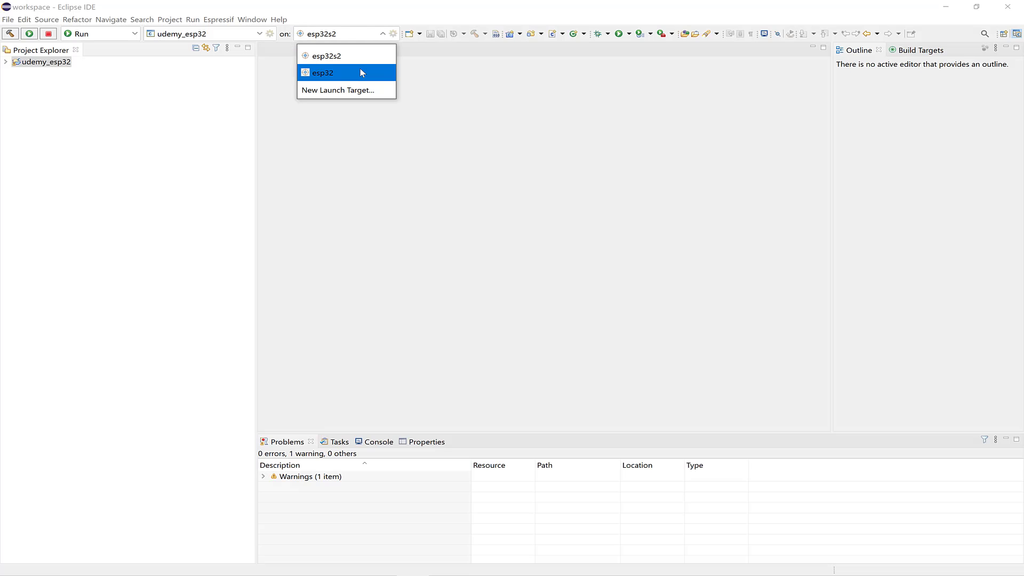
left_click(321, 73)
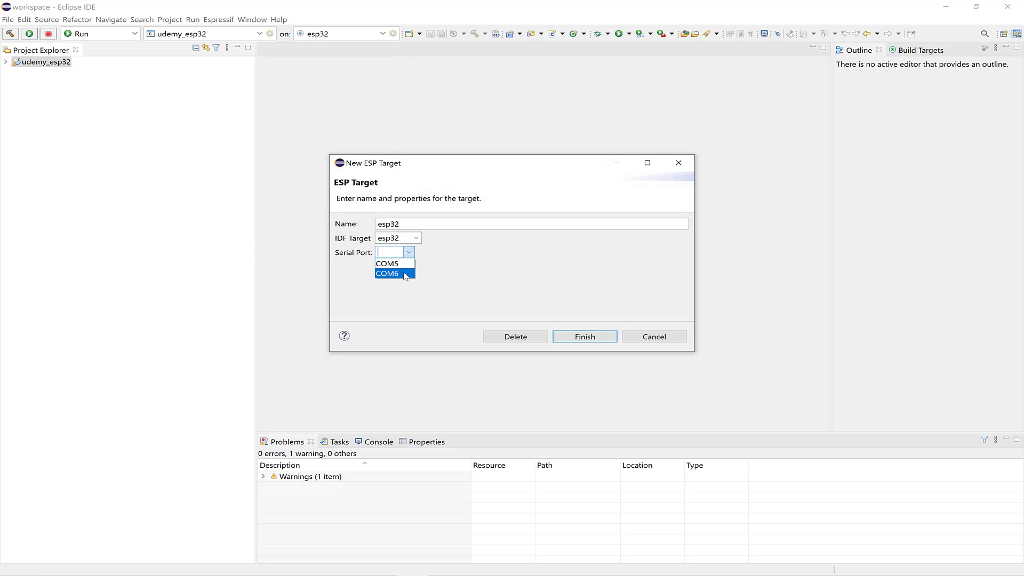
left_click(386, 273)
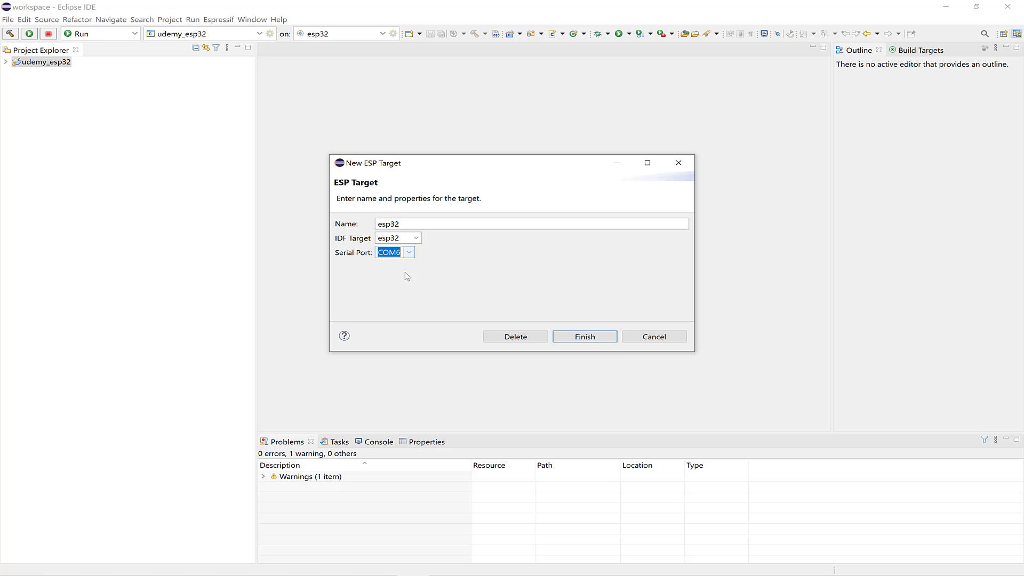
mouse_move(540, 281)
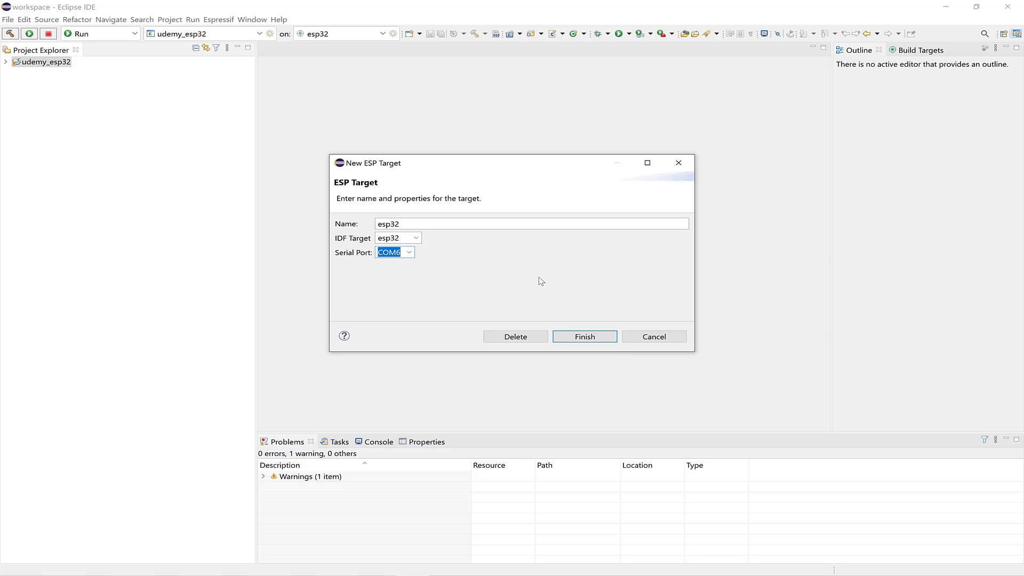
mouse_move(569, 290)
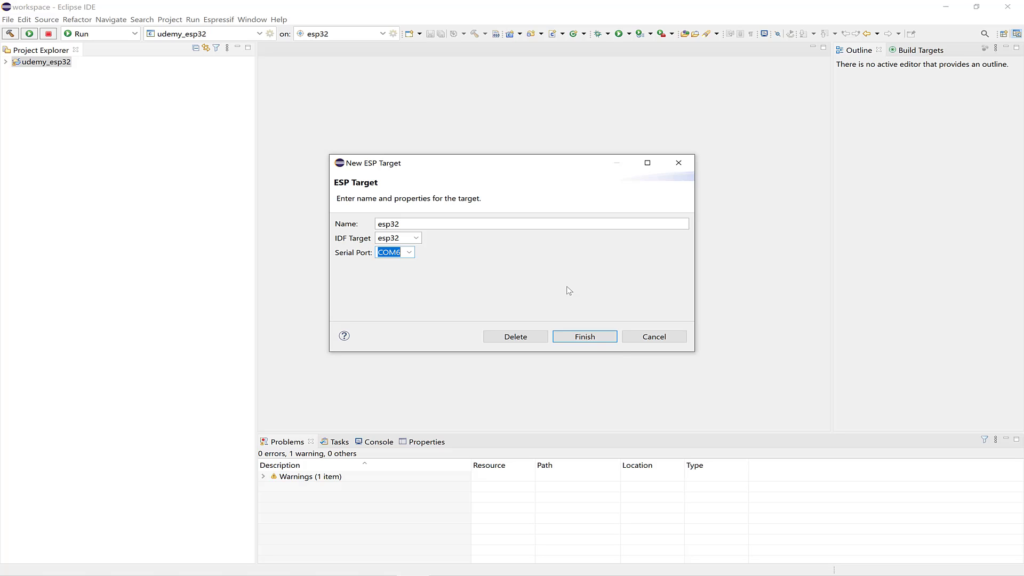
left_click(583, 337)
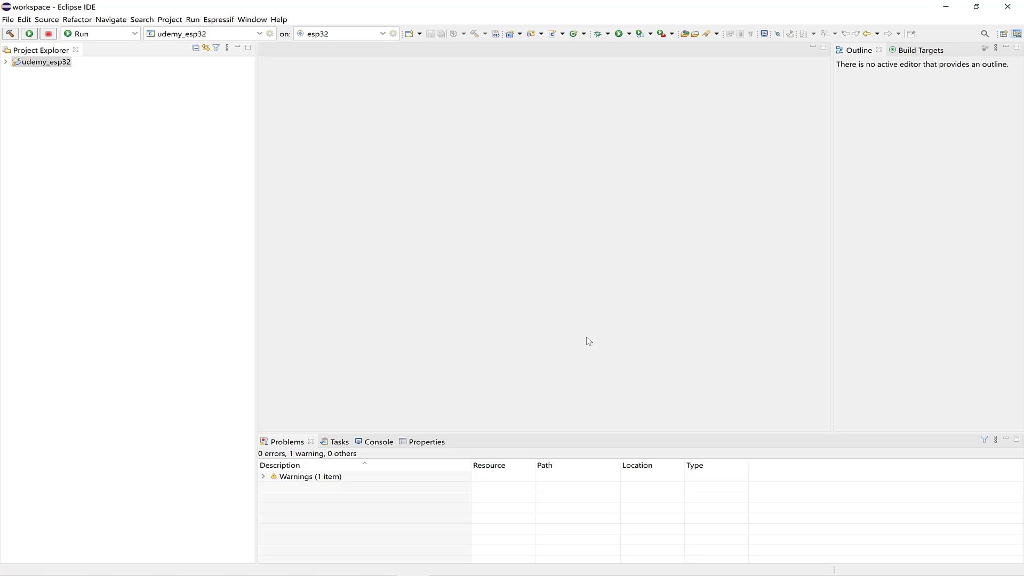
Step: Rename the project in the top-level CMakeLists.txt from app-template to udemy_esp32_app and save
left_click(6, 61)
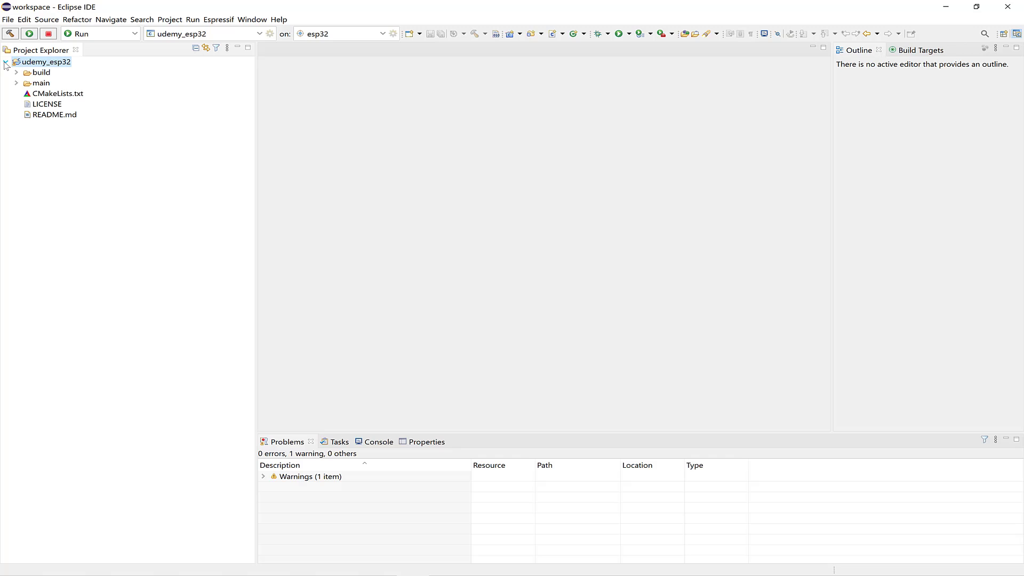
left_click(58, 94)
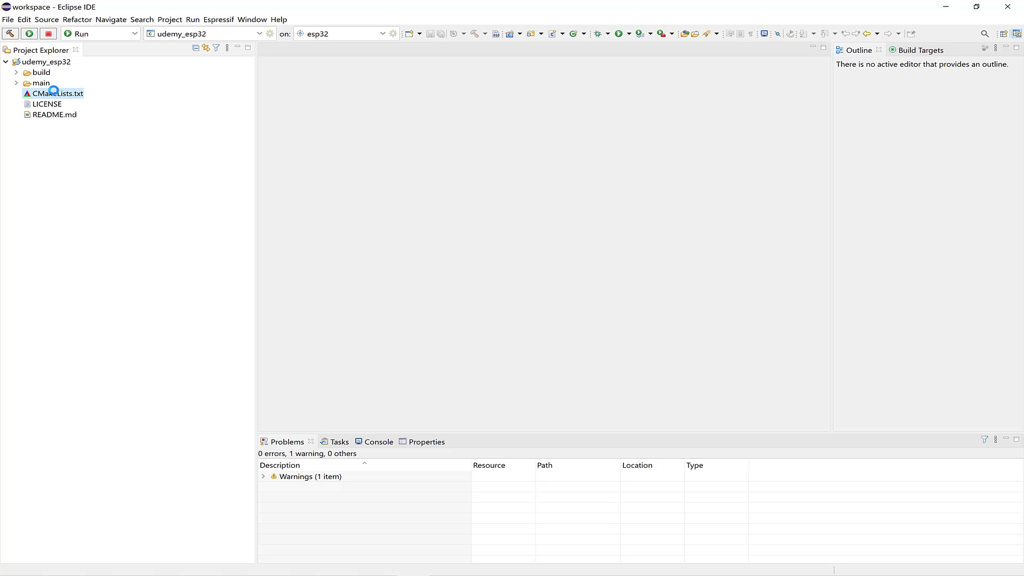
double_click(56, 94)
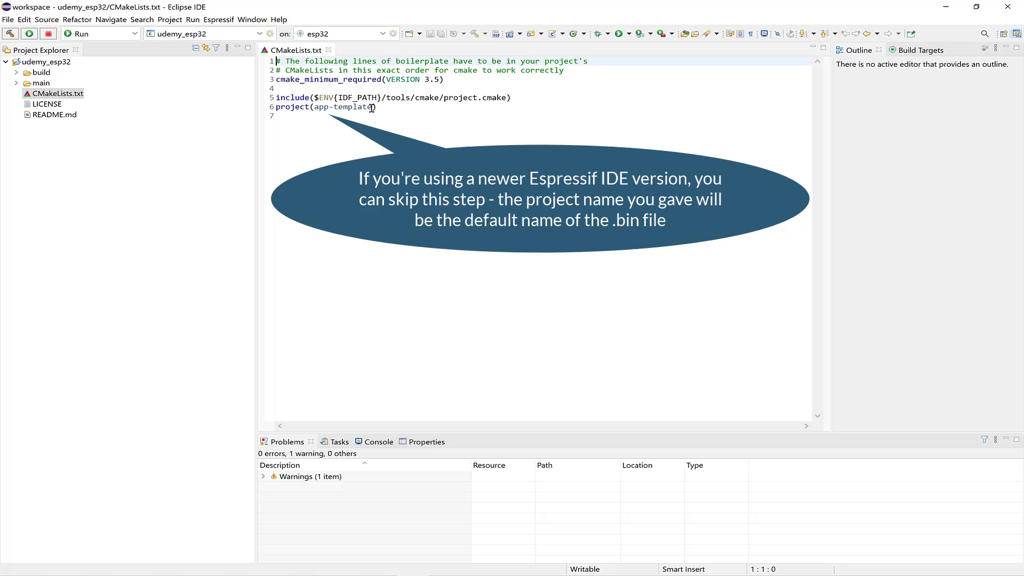
double_click(343, 107)
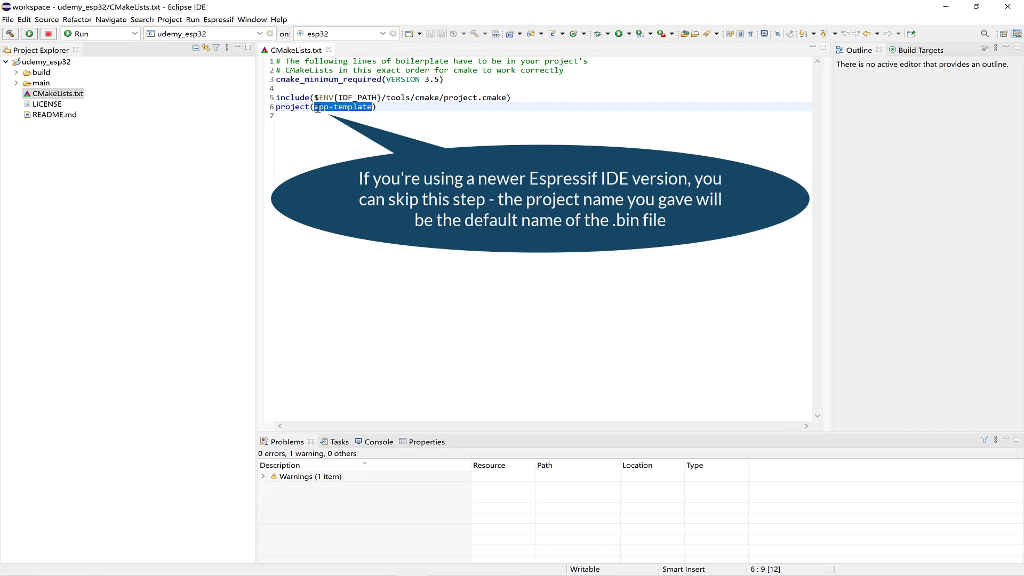
type("udemy_esp32_")
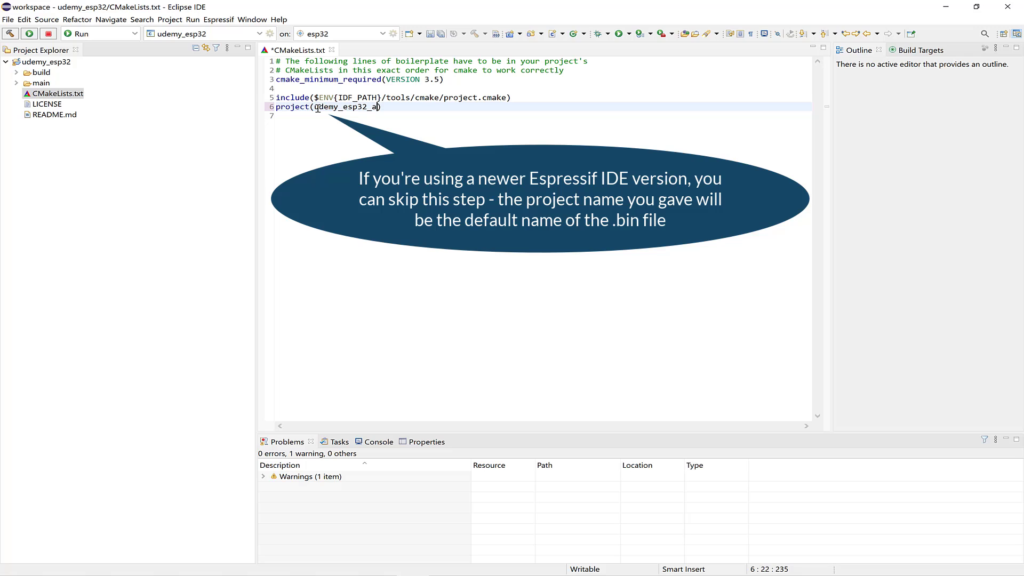
type("pp")
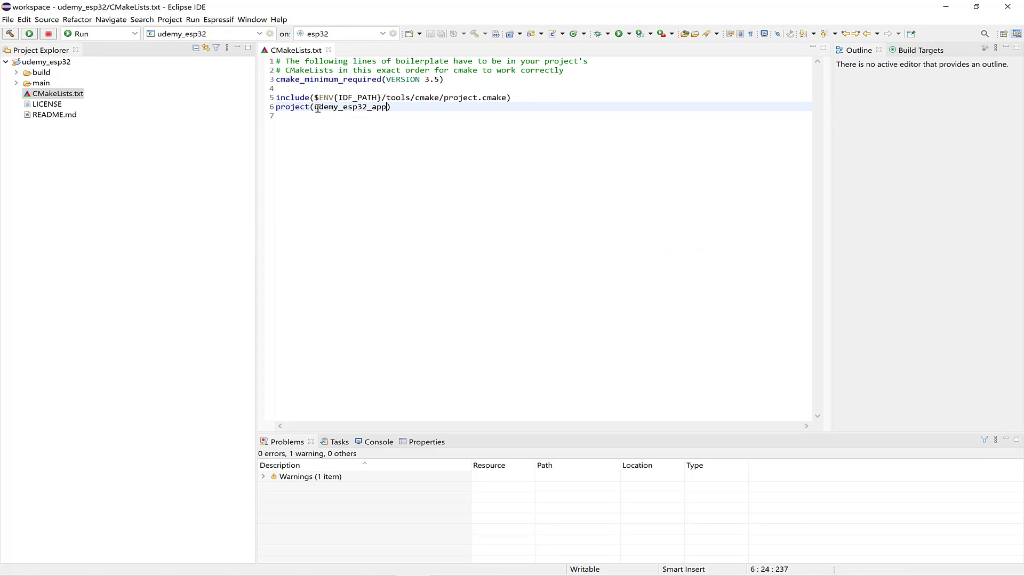
Step: Replace main/CMakeLists.txt lines 2-8 with idf_component_register(SRCS main.c INCLUDE_DIRS ".") and save
left_click(16, 83)
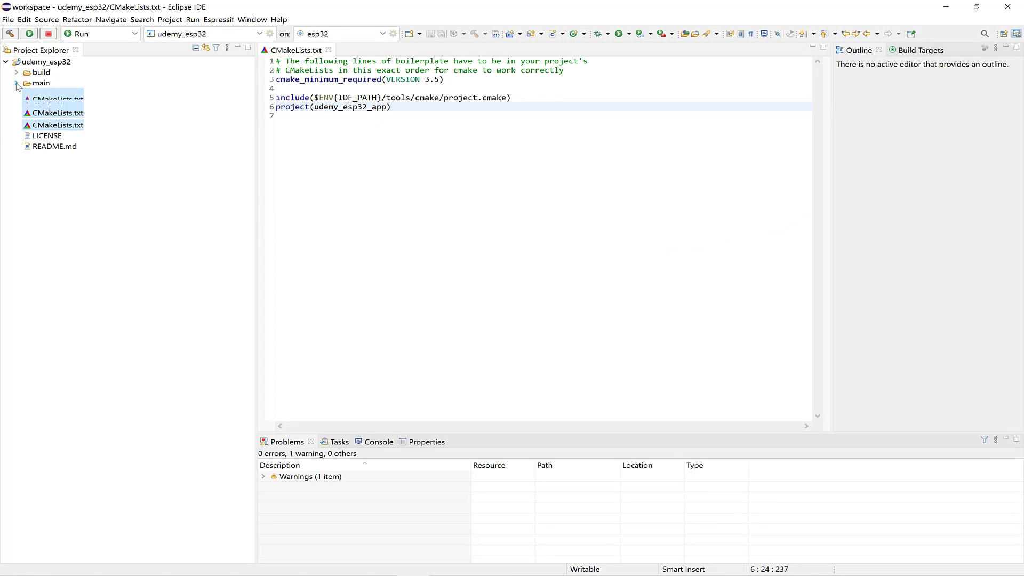
left_click(16, 83)
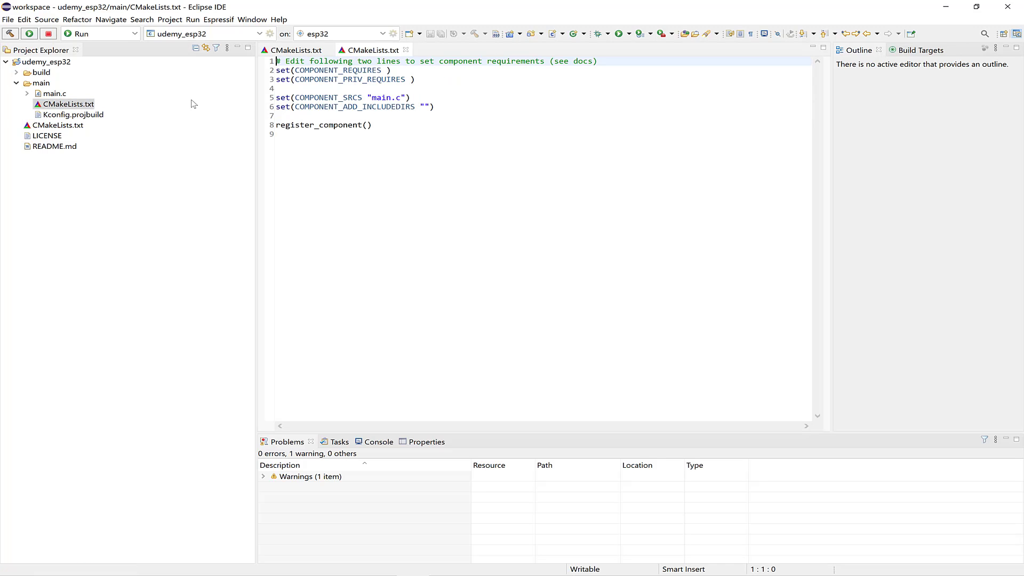
left_click_drag(275, 71, 371, 125)
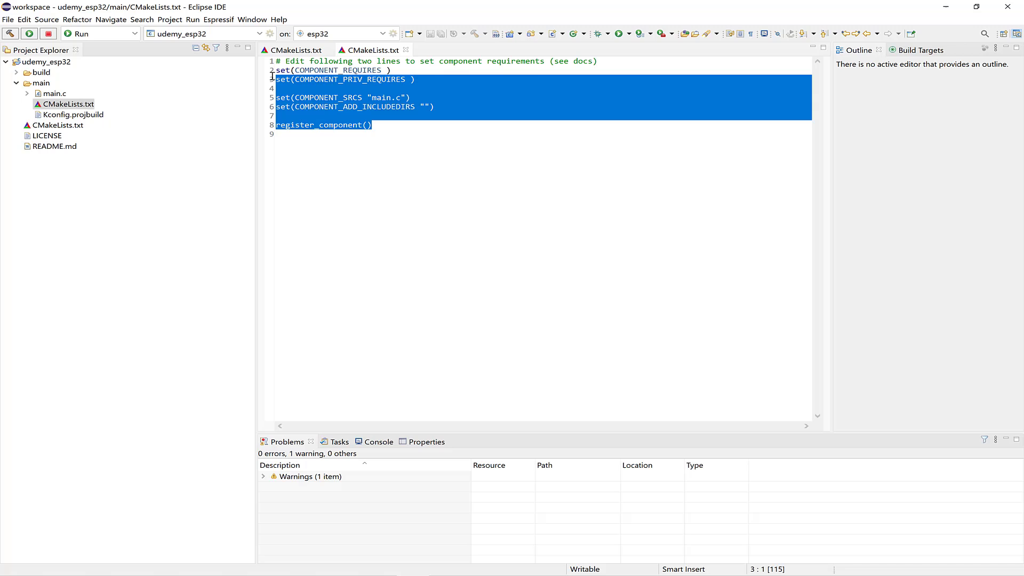
type("idf")
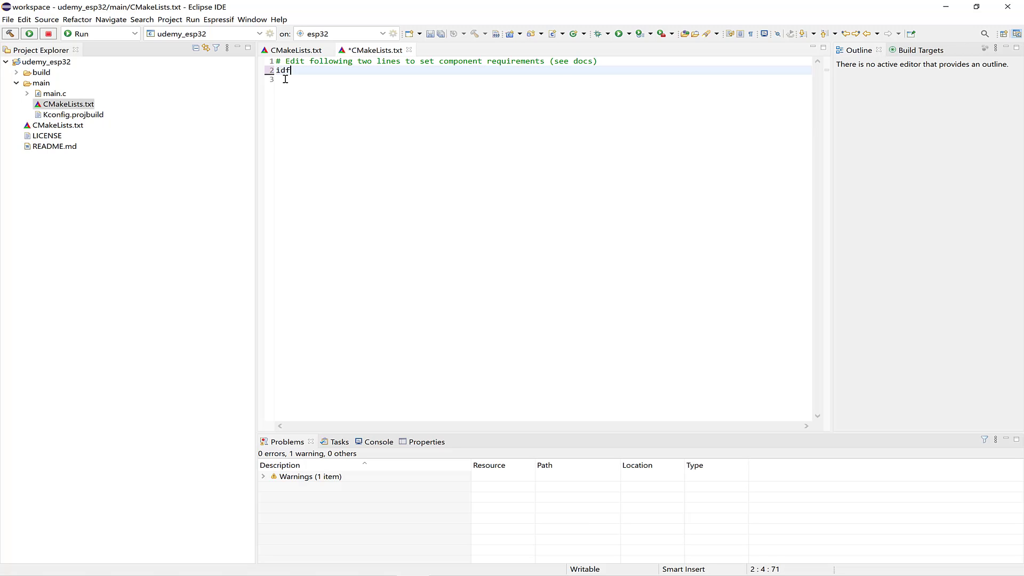
type("_component_register(")
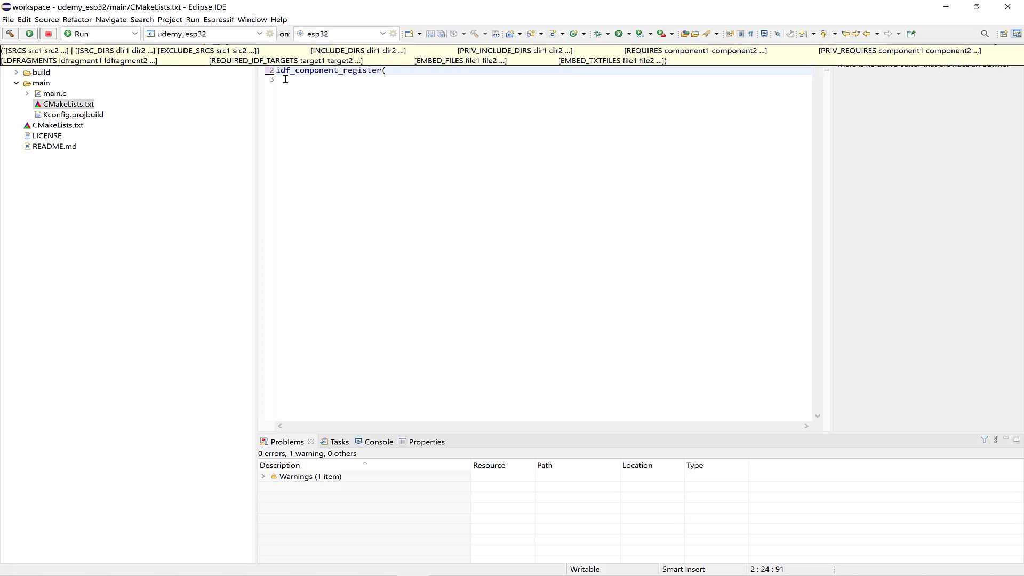
type("SRCS main")
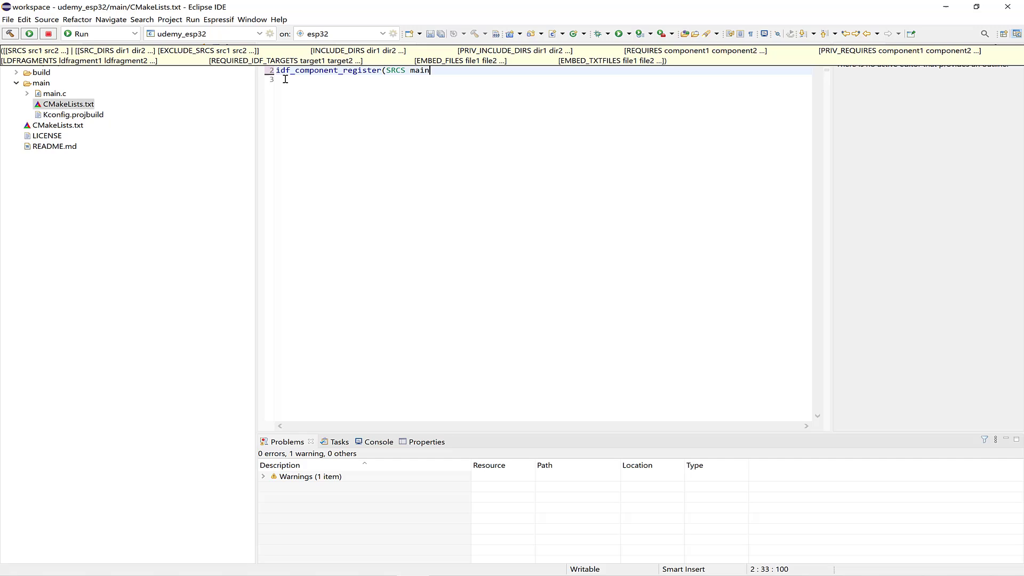
type(".c")
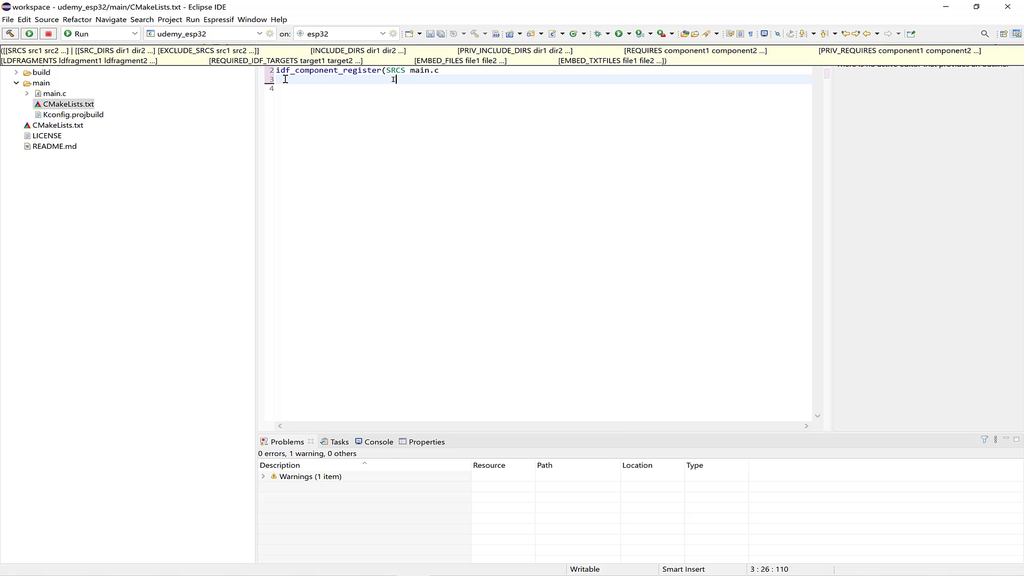
type("INCLUDE_DIRS")
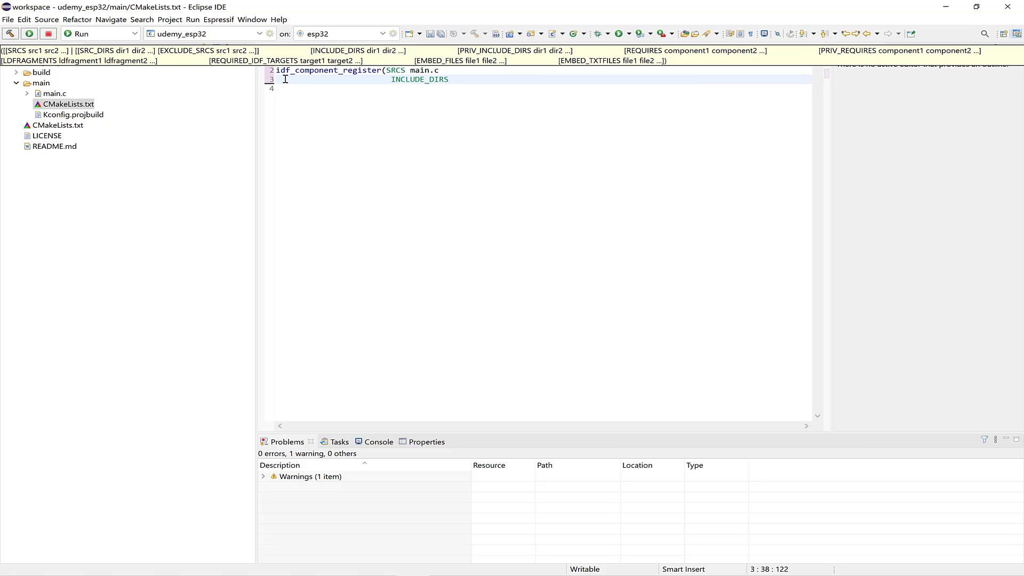
type("\".\")")
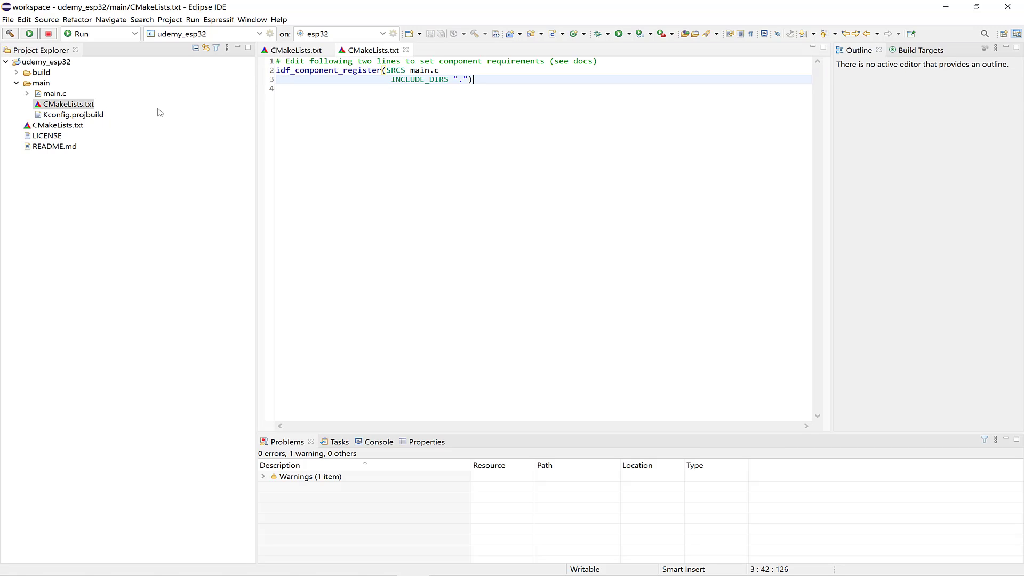
Step: Open main.c and delete the Wi-Fi and GPIO code, leaving app_main as a vTaskDelay loop
left_click(54, 94)
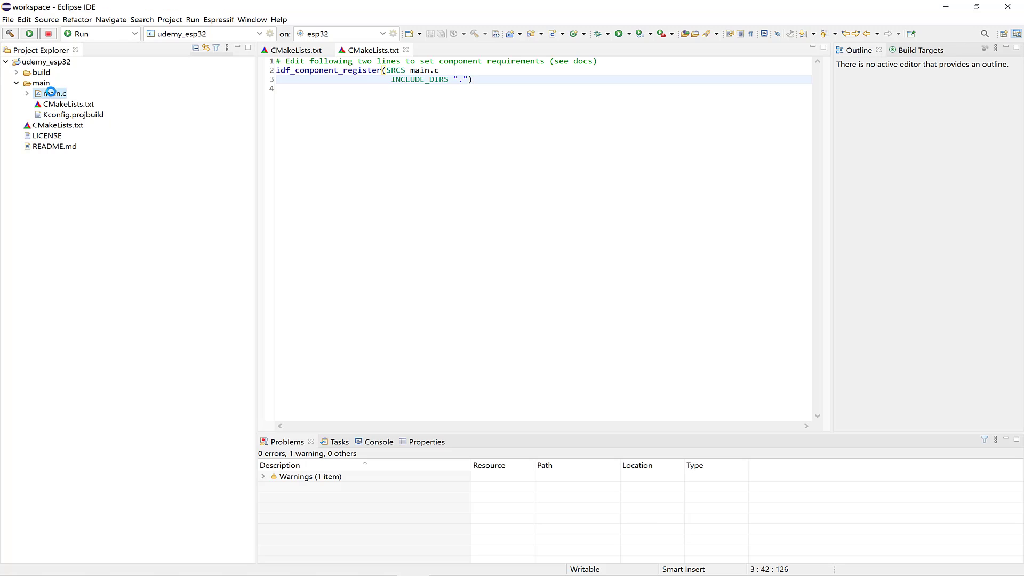
double_click(54, 94)
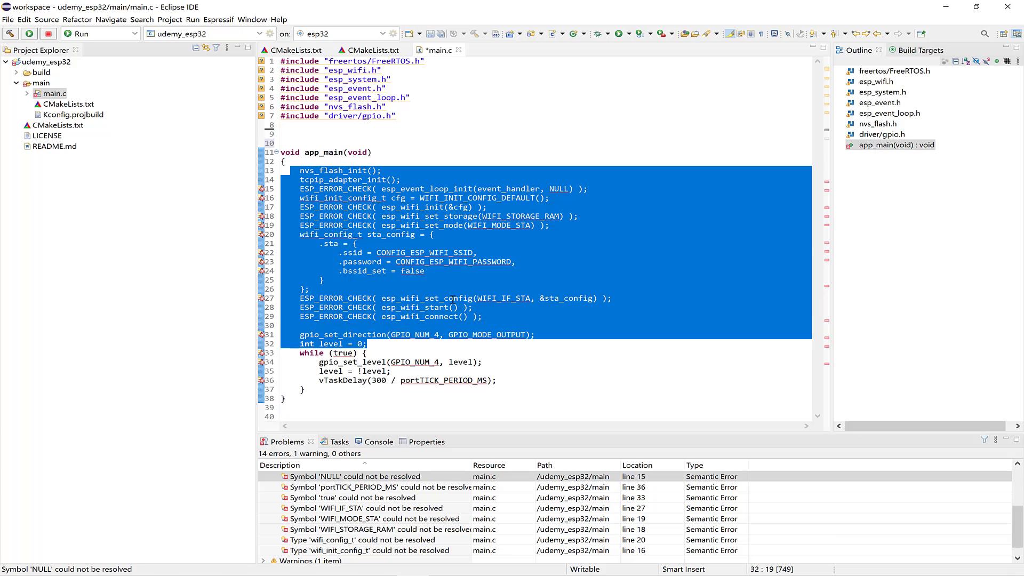
key("Delete")
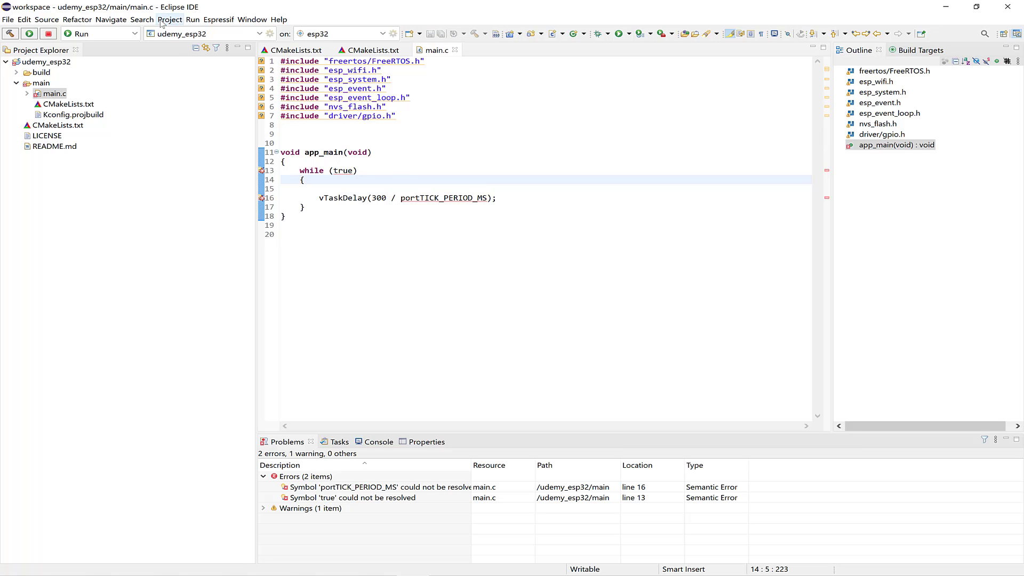
Step: Run Project > Build All on the udemy_esp32 workspace
left_click(169, 19)
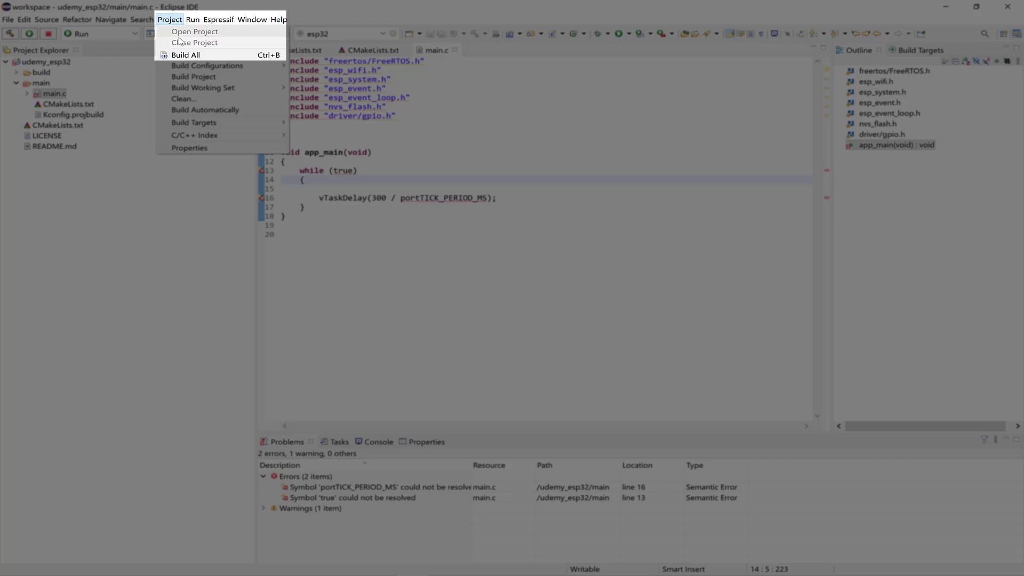
mouse_move(197, 55)
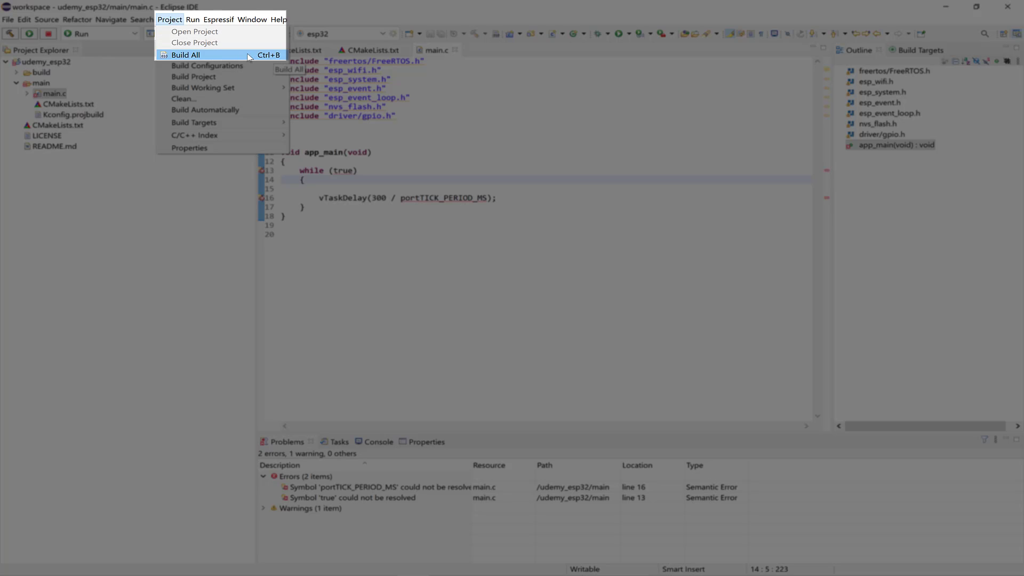
left_click(184, 54)
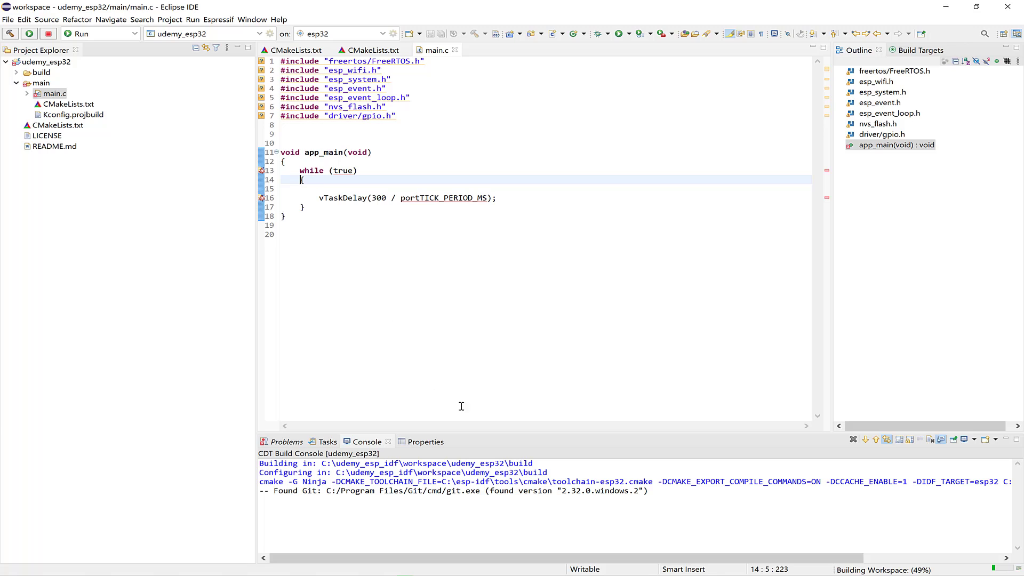
mouse_move(478, 401)
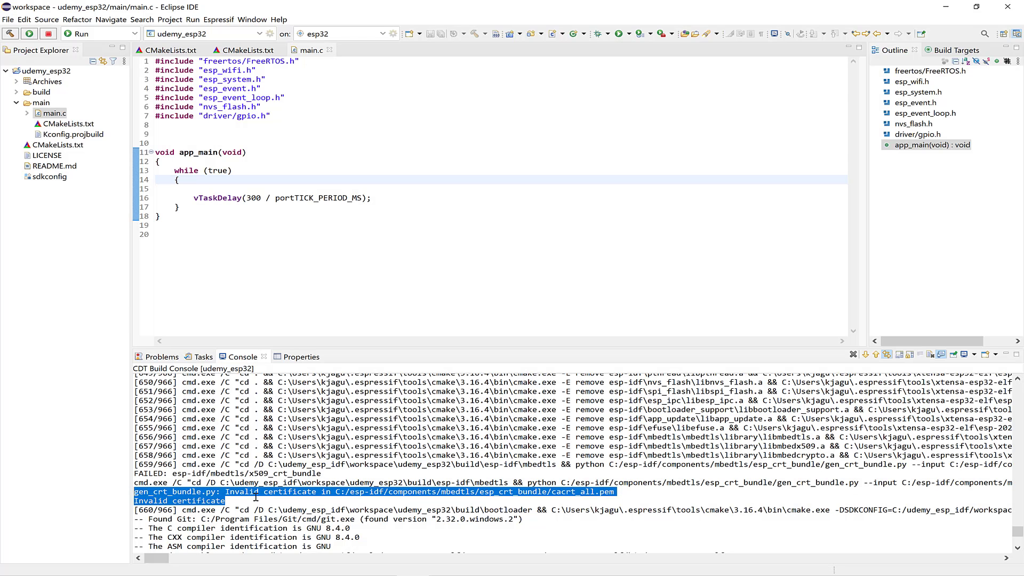
Step: Open sdkconfig and set Serial flasher config Flash size to 4 MB
left_click(51, 176)
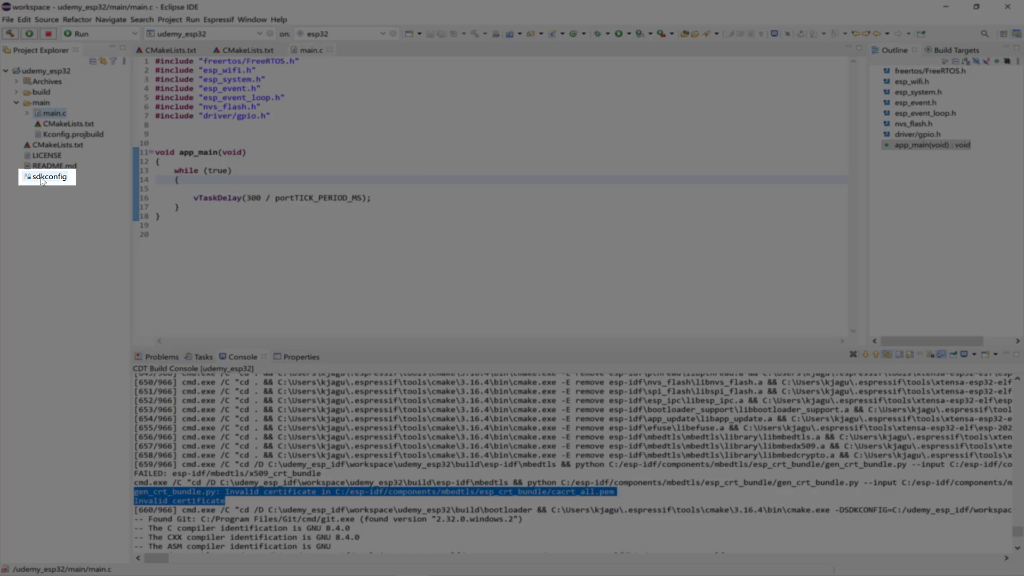
double_click(45, 176)
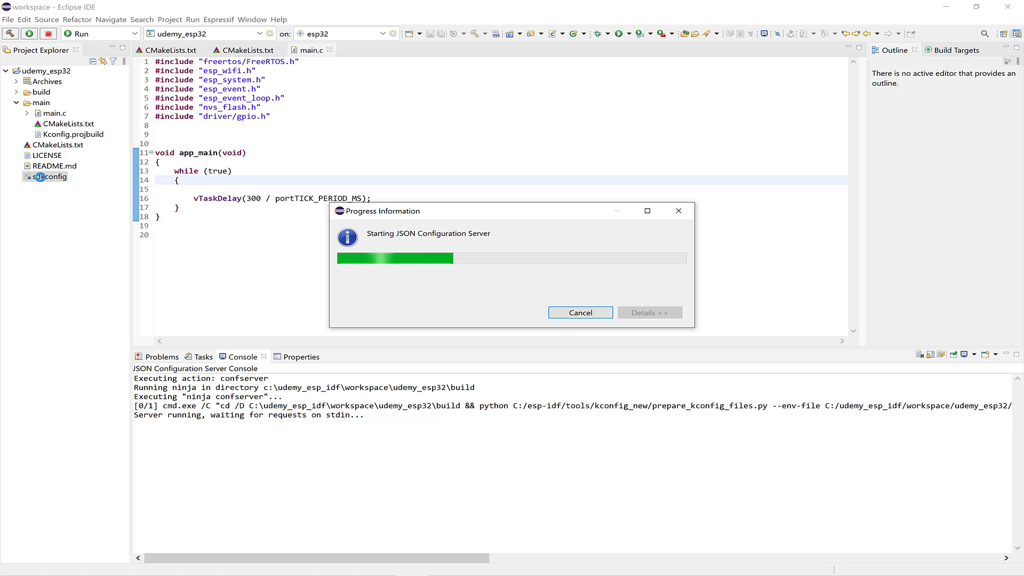
double_click(49, 177)
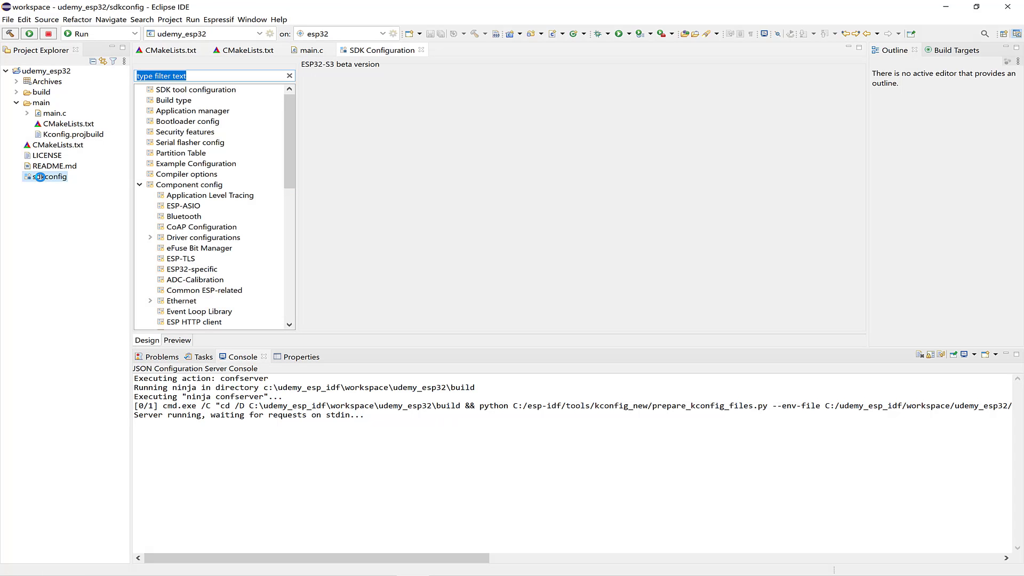
left_click(190, 142)
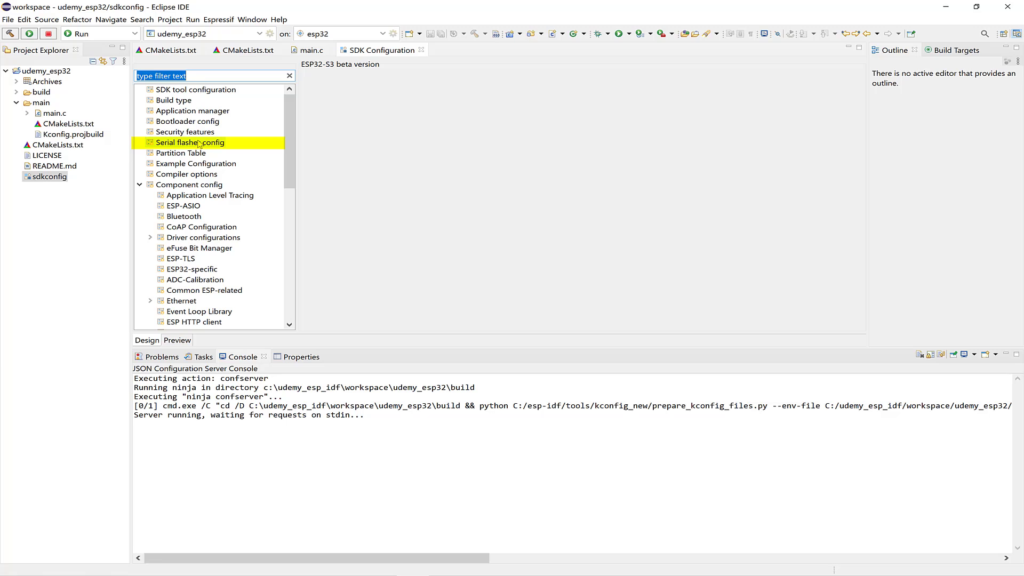
left_click(190, 142)
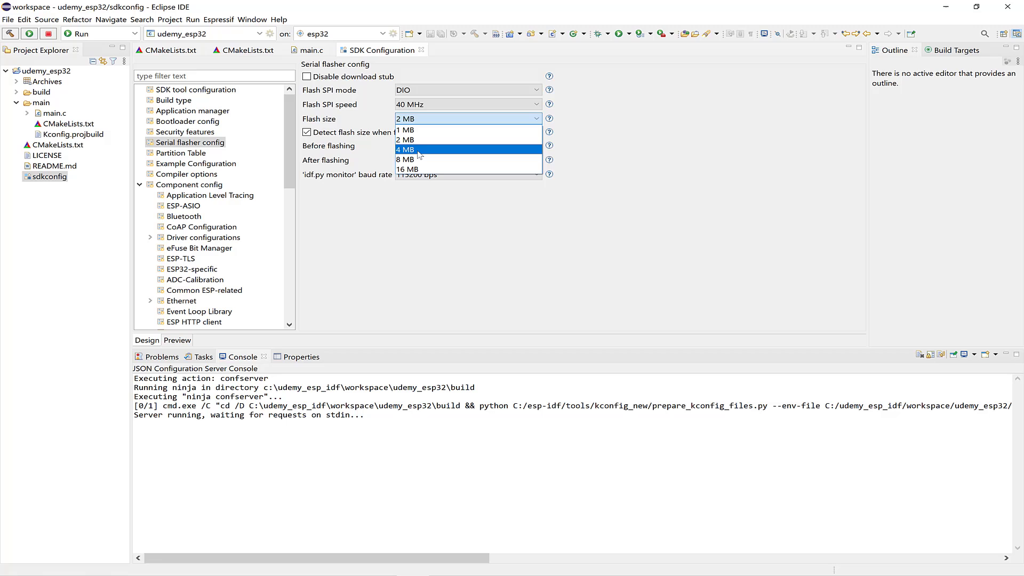
left_click(406, 149)
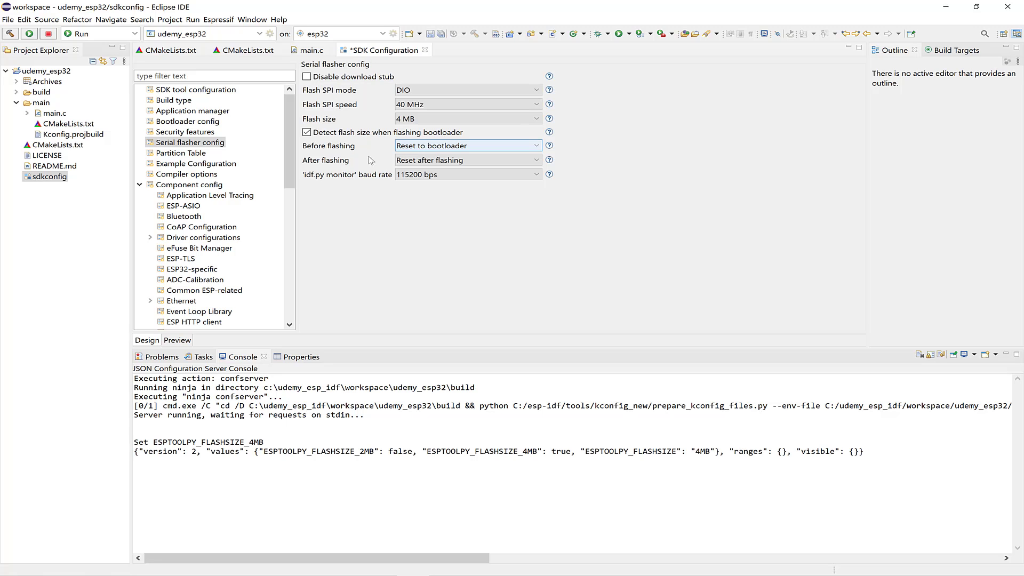
left_click(181, 153)
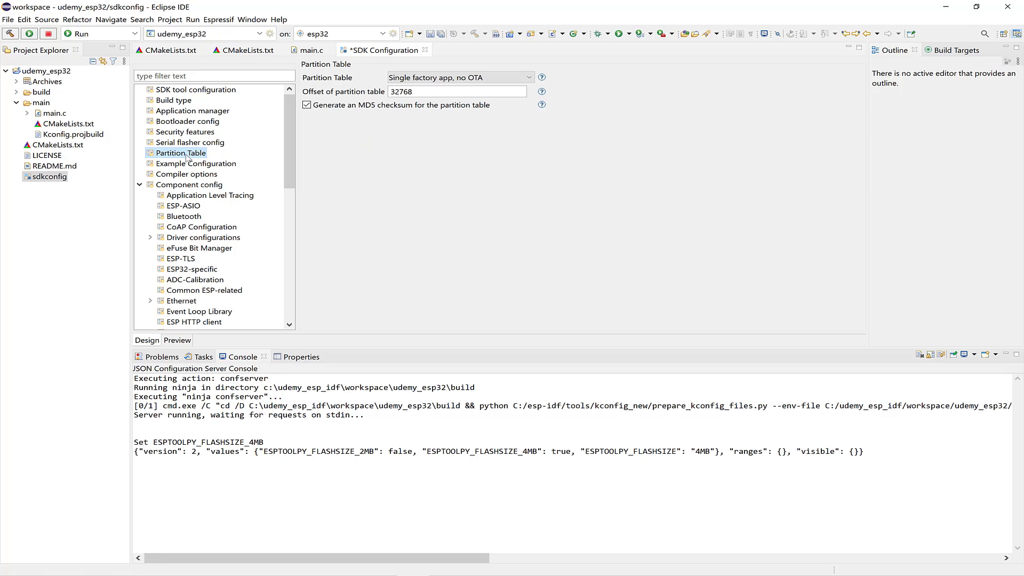
left_click(458, 76)
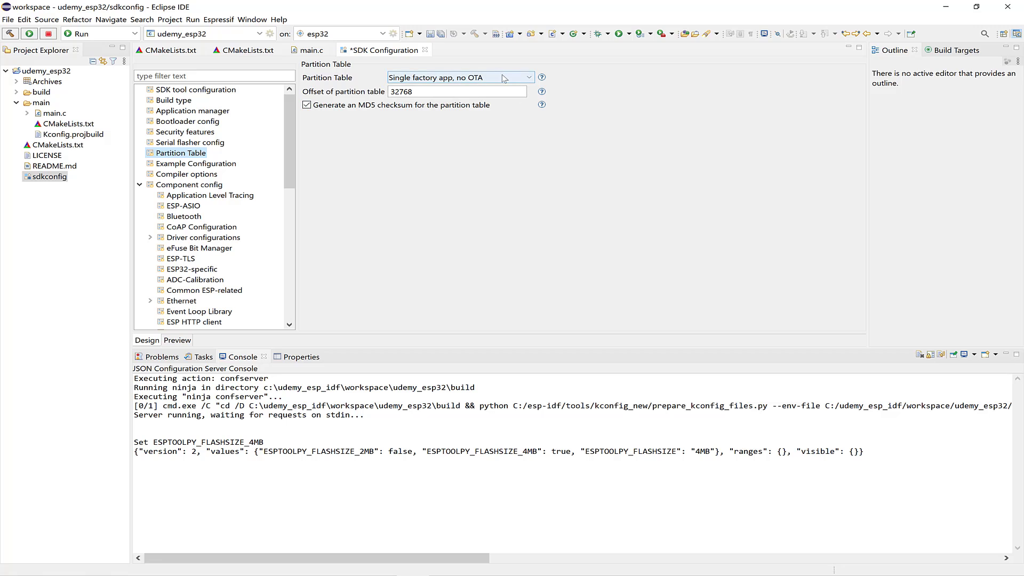
left_click(460, 77)
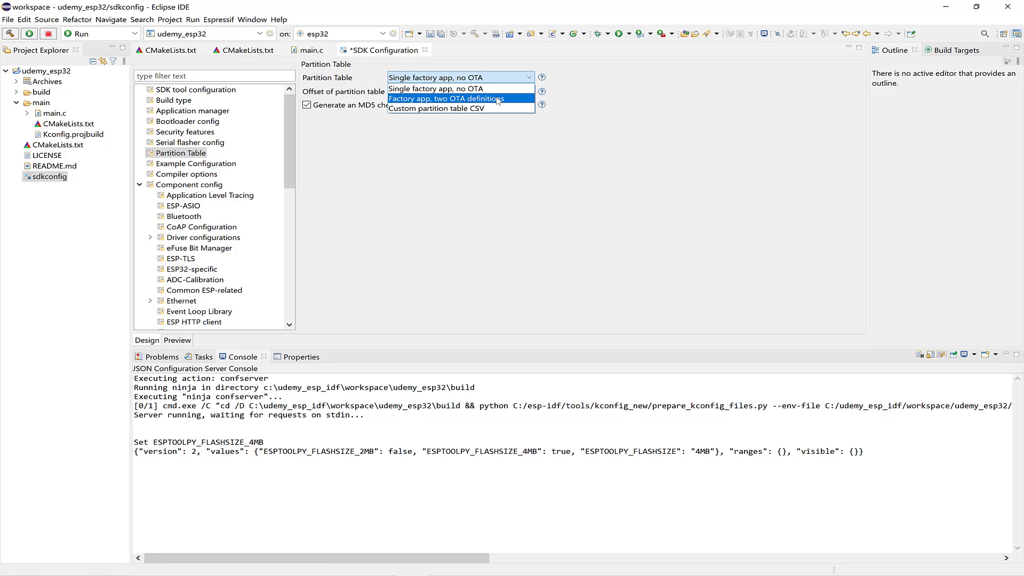
left_click(446, 98)
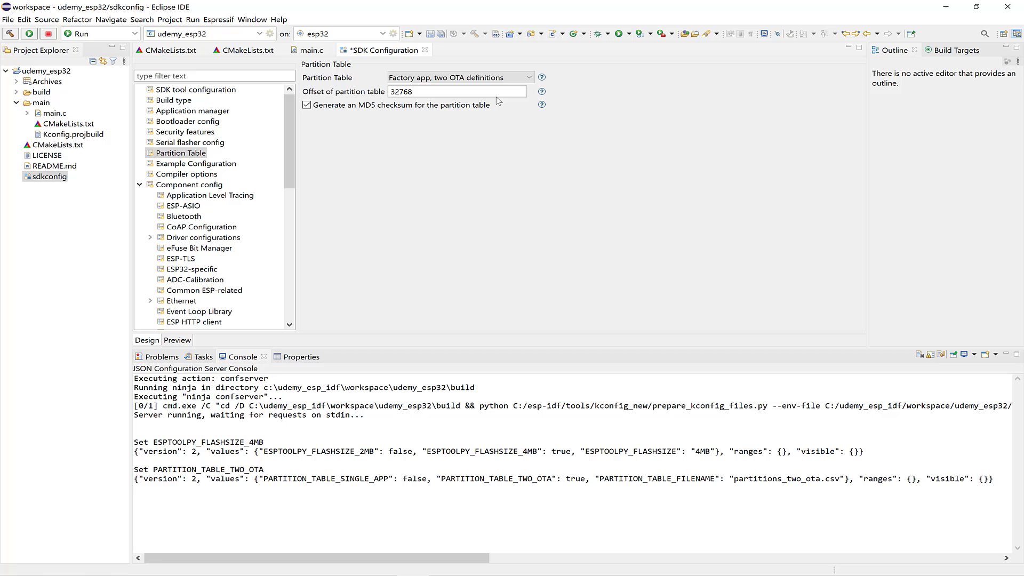
mouse_move(313, 138)
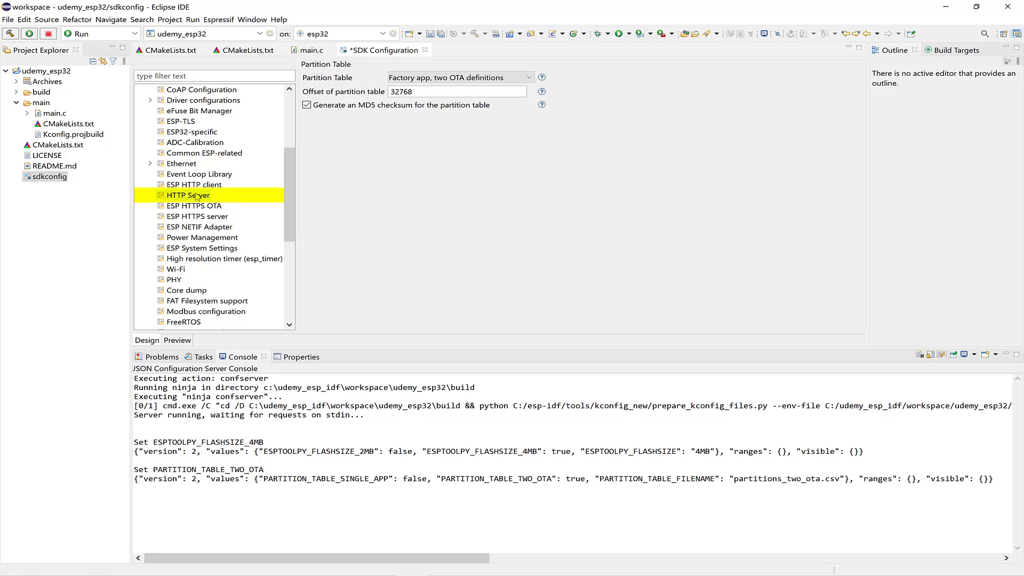
Step: Under HTTP Server set Max Request Header Length and Max URI Length both to 1024
left_click(188, 196)
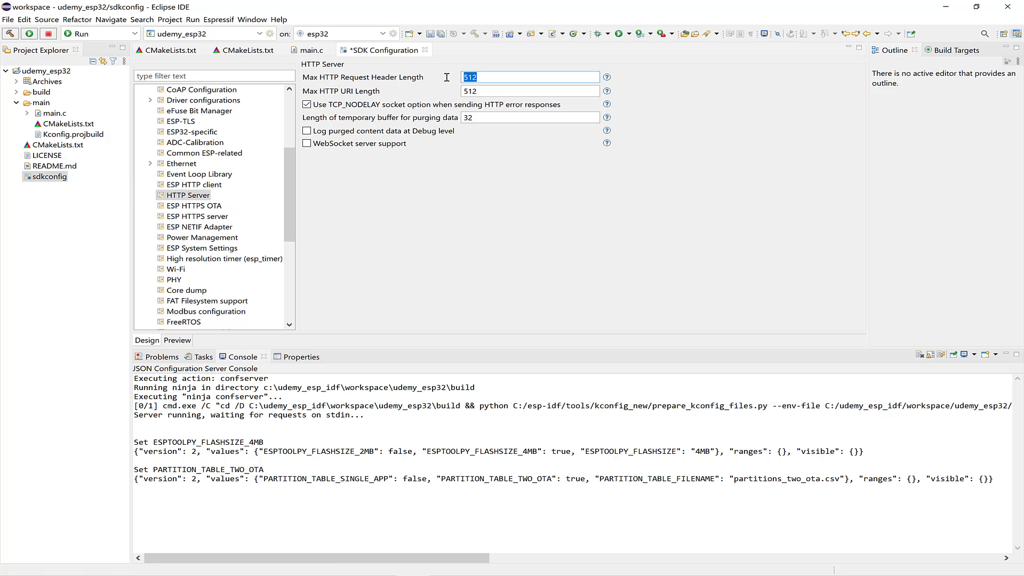
mouse_move(455, 87)
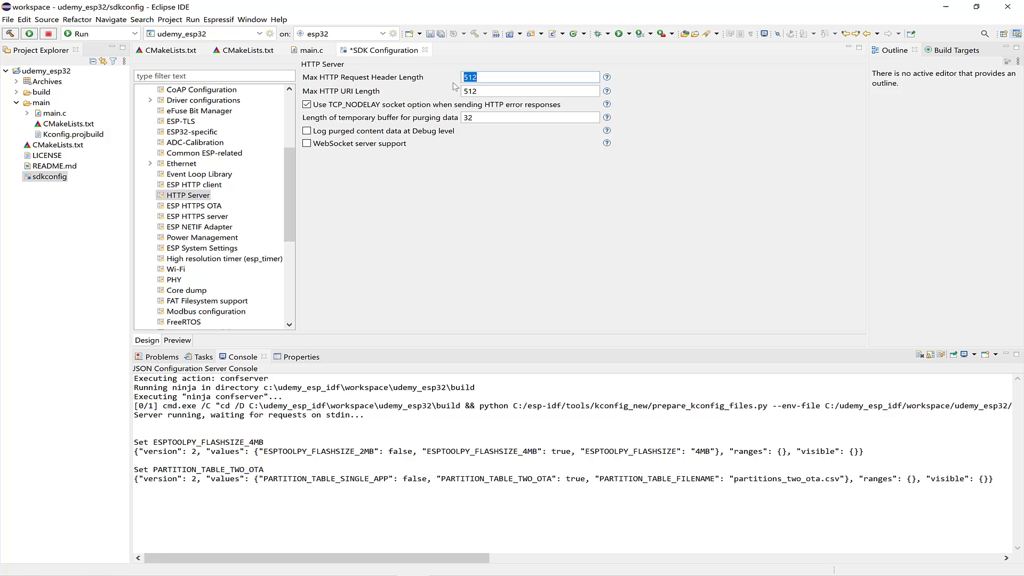
type("1024")
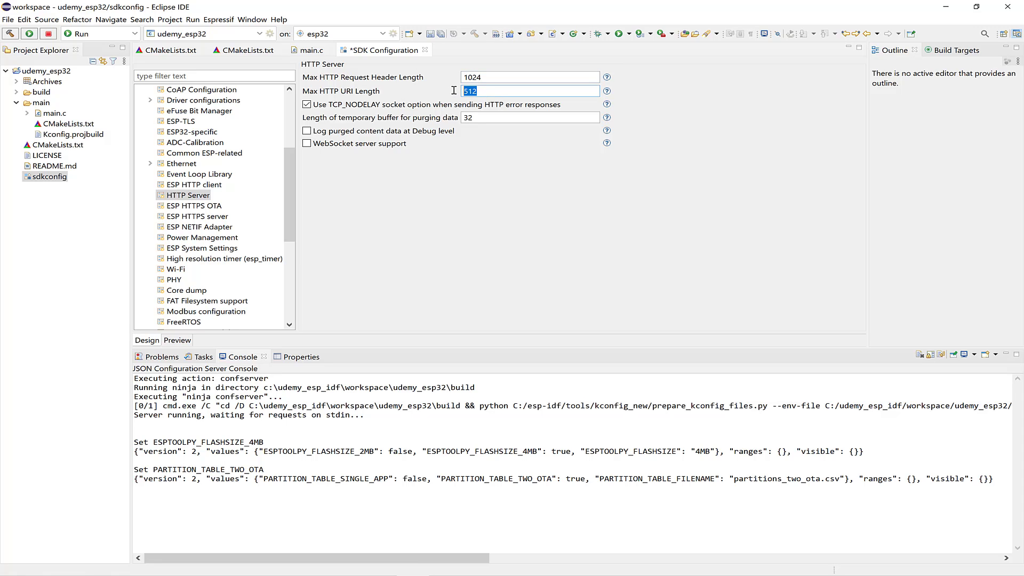
type("1024")
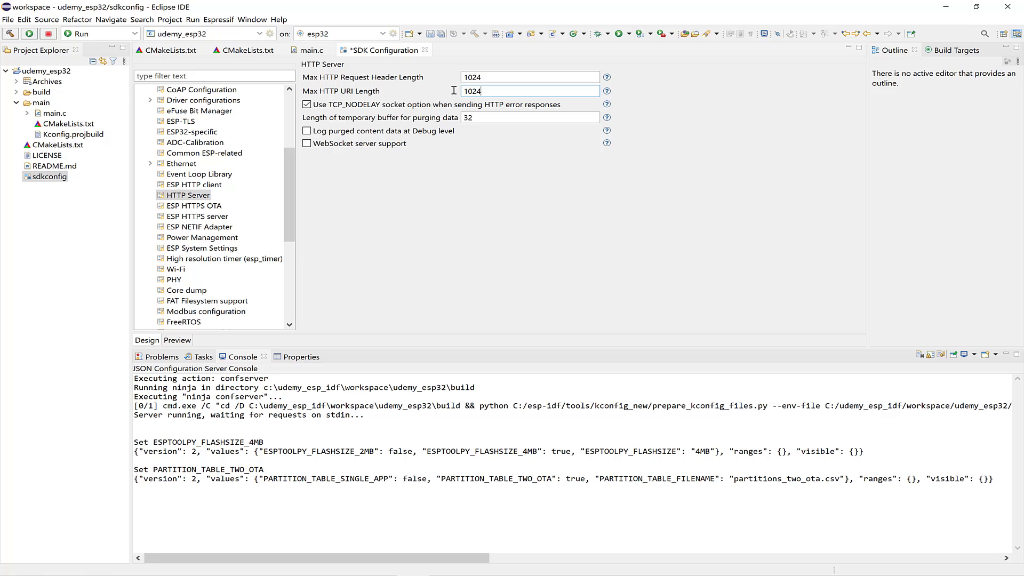
scroll("down", 3)
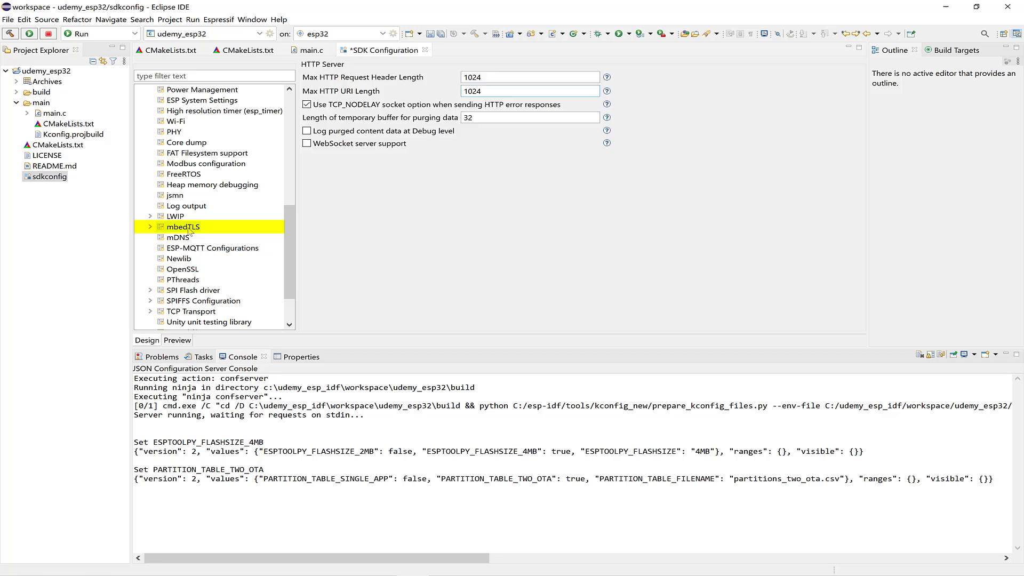
Step: Set mbedTLS Default certificate bundle to 'Use only the most common certificates' and save sdkconfig
left_click(182, 226)
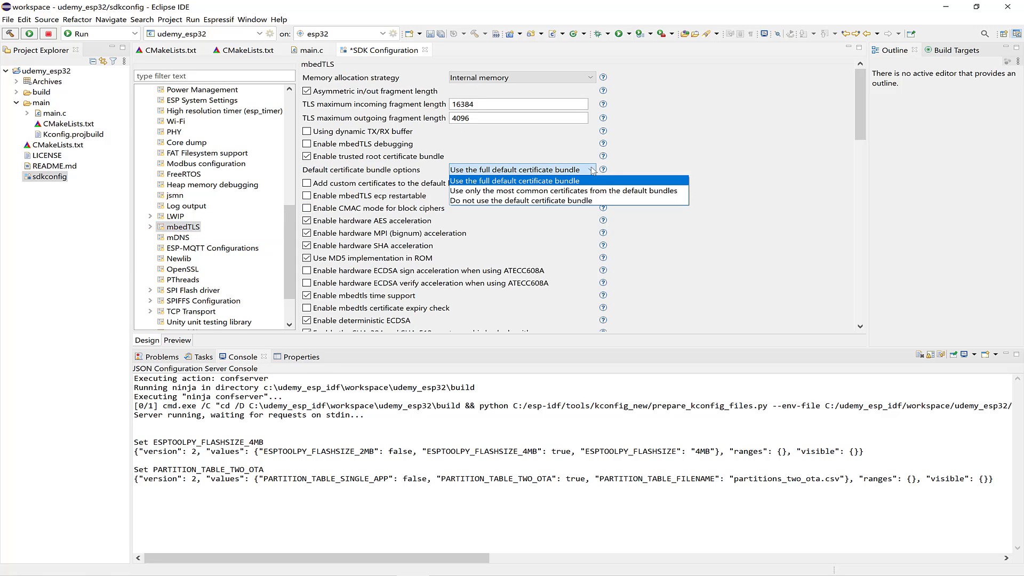
mouse_move(564, 191)
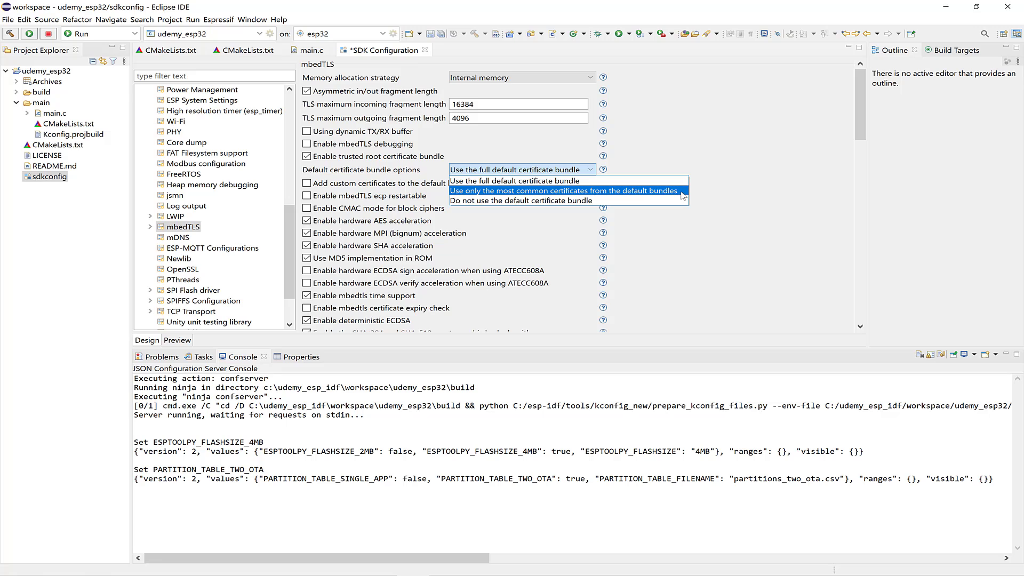
left_click(563, 191)
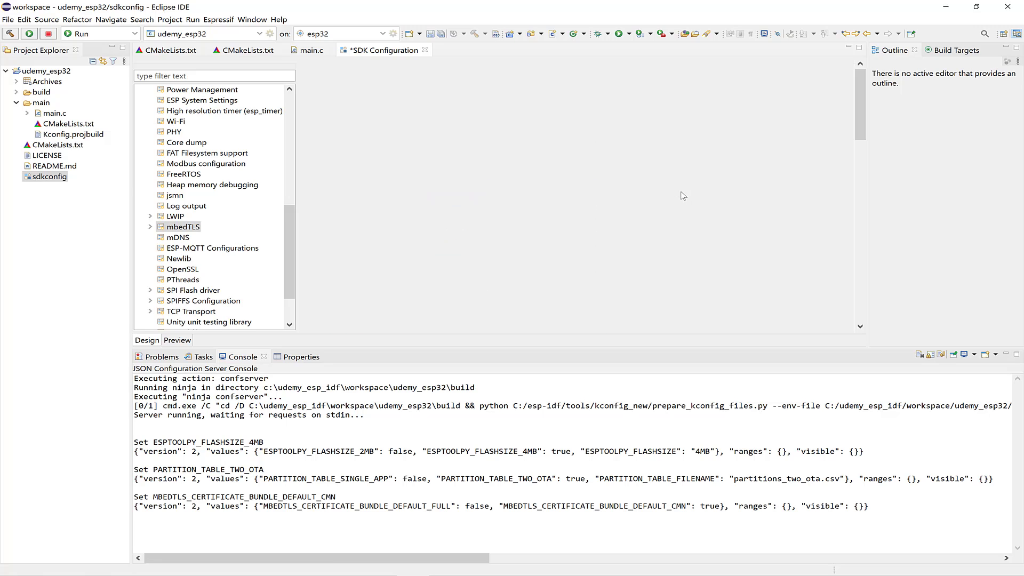
left_click(184, 227)
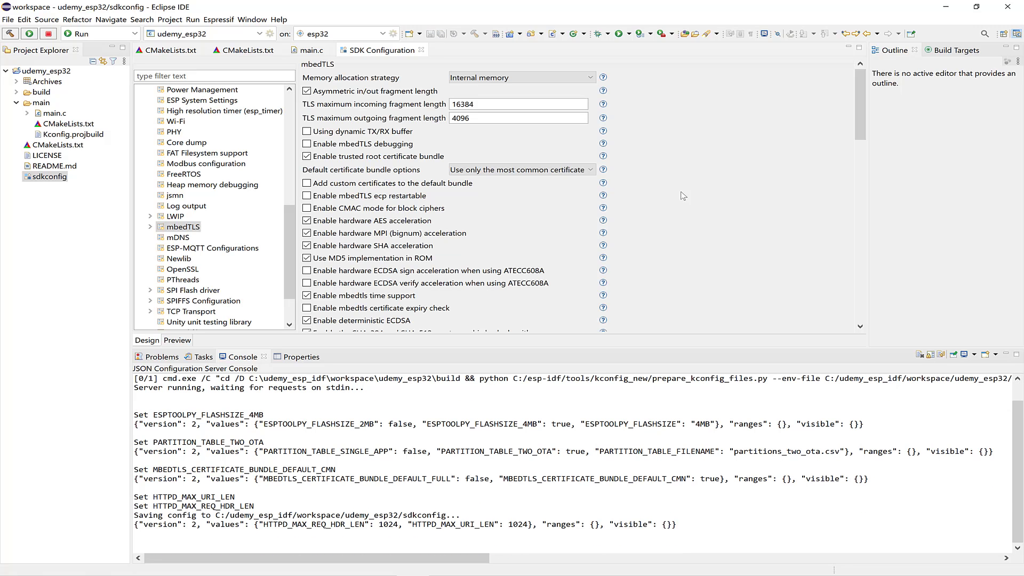
left_click(170, 19)
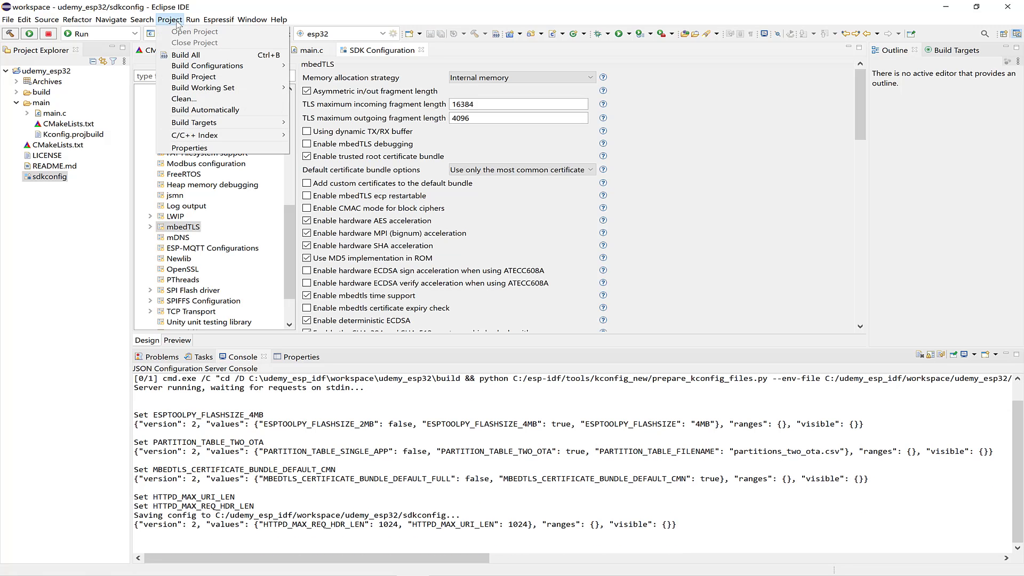
mouse_move(206, 65)
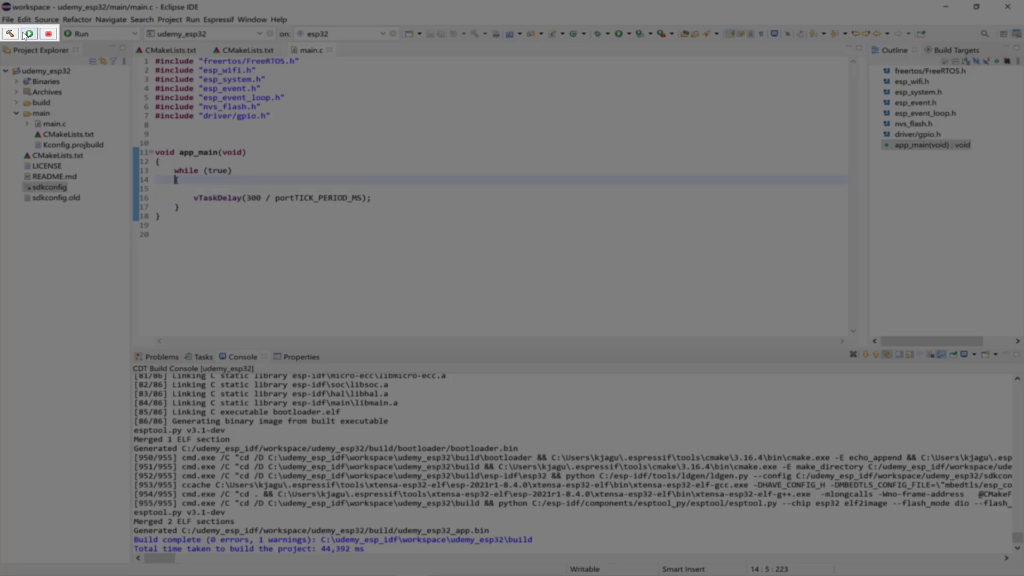
mouse_move(29, 33)
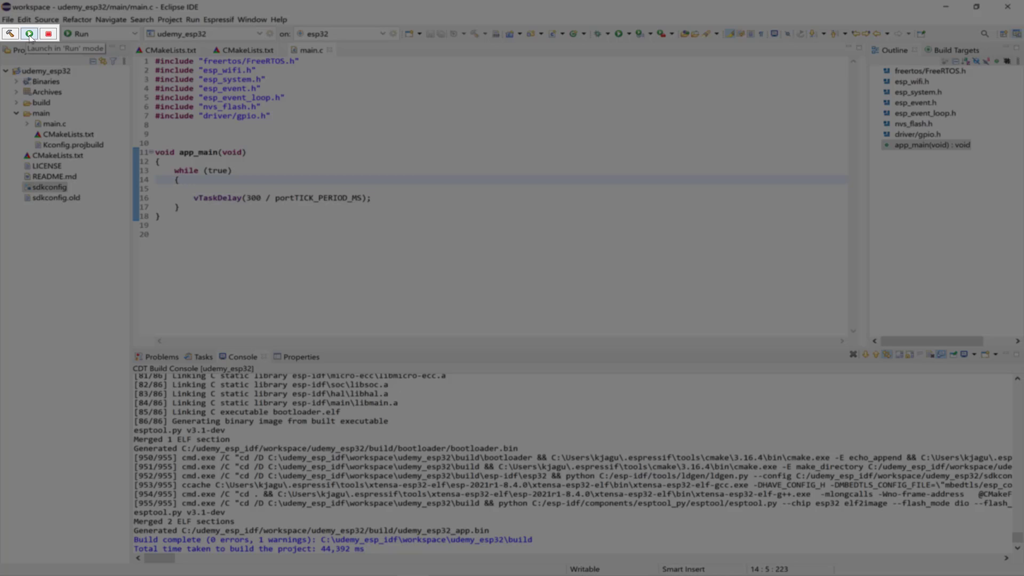
Step: Launch udemy_esp32 in Run mode on the esp32 target from the toolbar
left_click(29, 33)
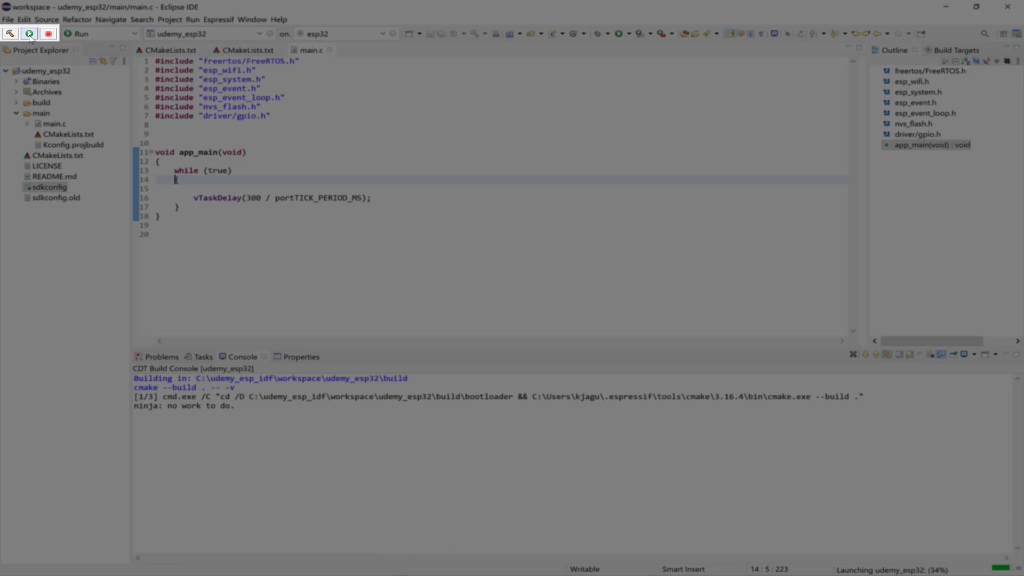
left_click(29, 33)
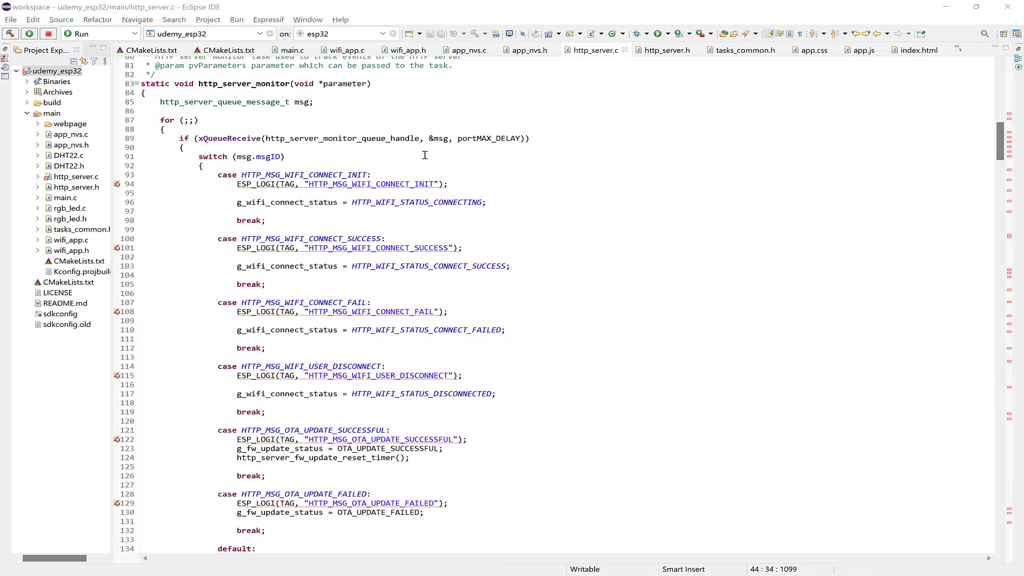
mouse_move(168, 178)
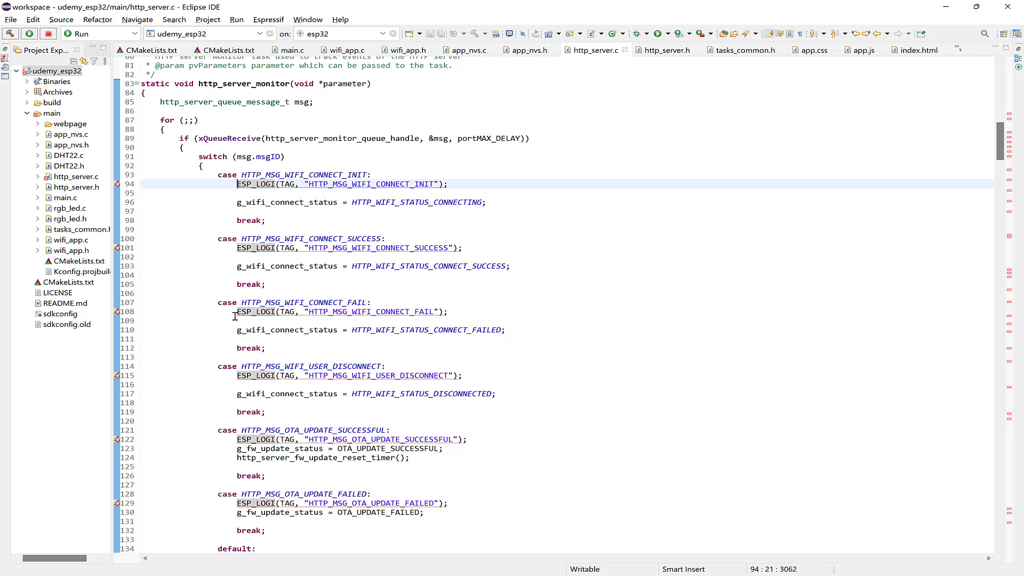
Step: Bring up the Project menu while http_server.c shows the flagged ESP_LOGI calls
left_click(208, 19)
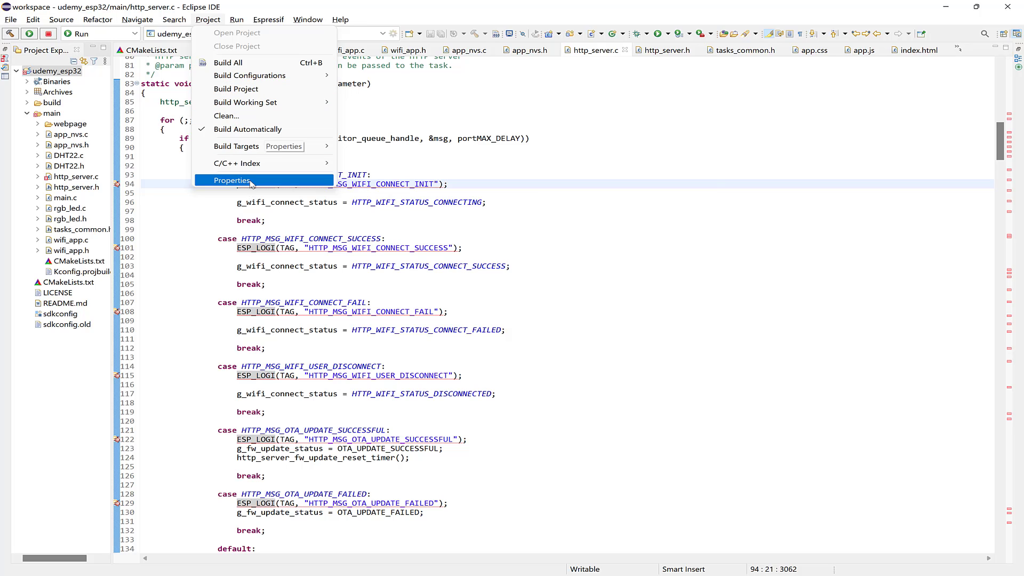
Step: In udemy_esp32 Properties > C/C++ General > Indexer, enable project-specific settings and Index all header variants, then apply
left_click(233, 181)
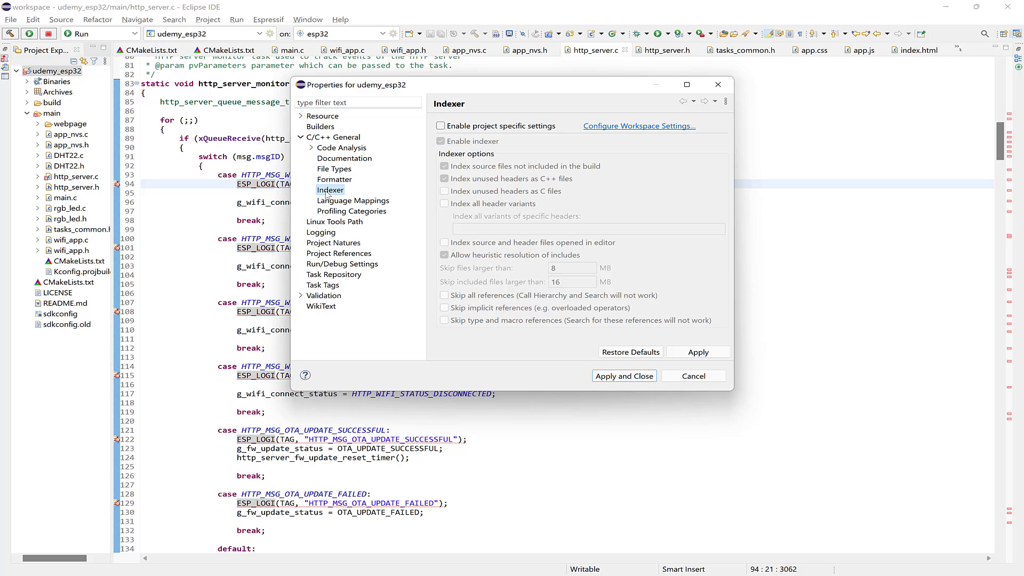
mouse_move(735, 392)
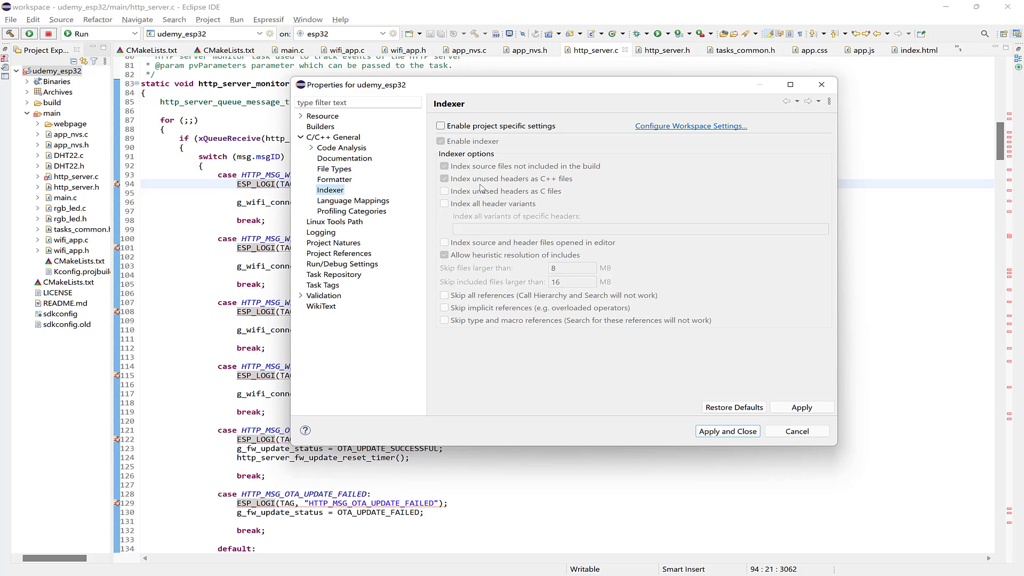
left_click(444, 126)
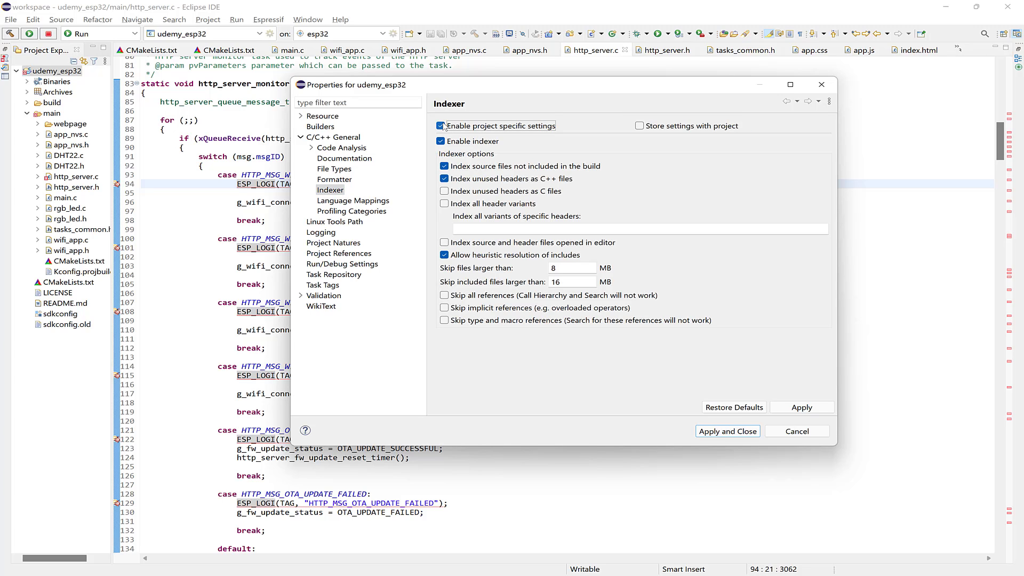
mouse_move(451, 178)
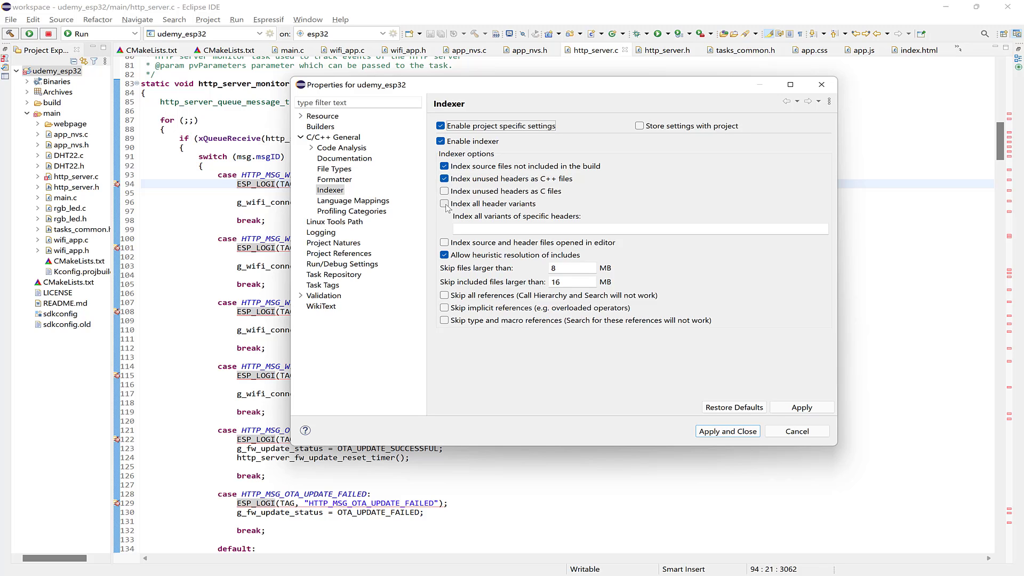
left_click(444, 204)
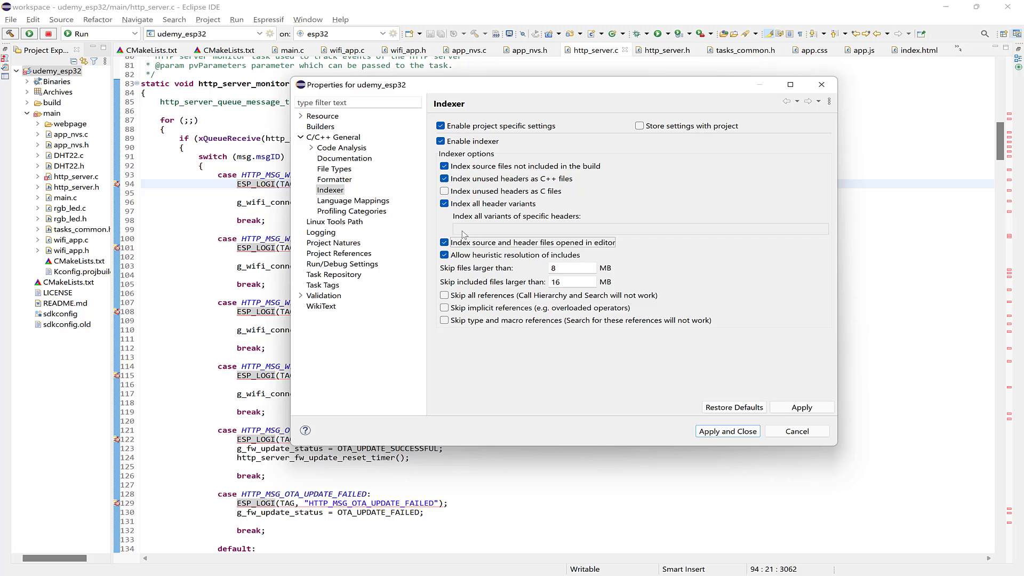
left_click(726, 430)
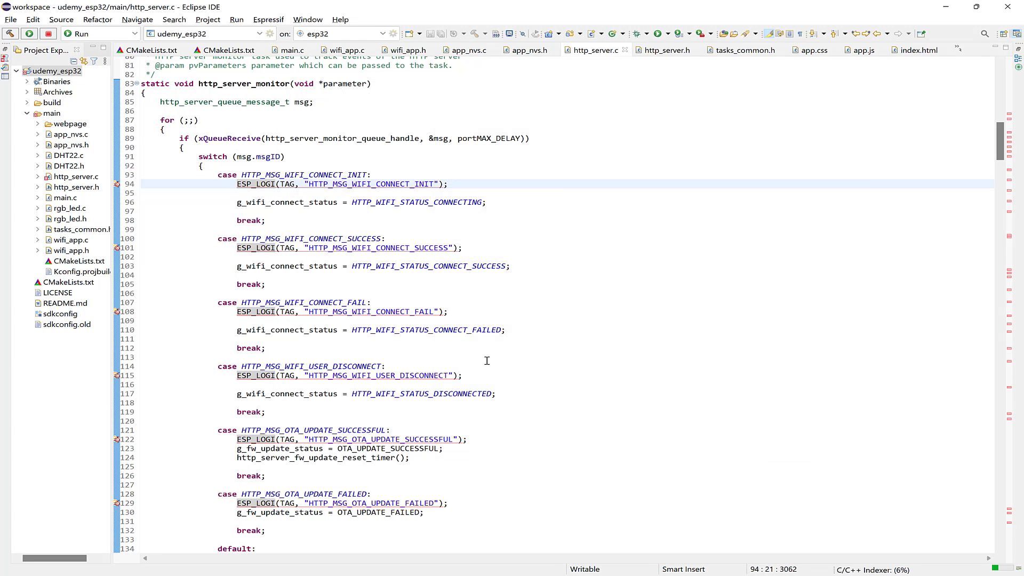